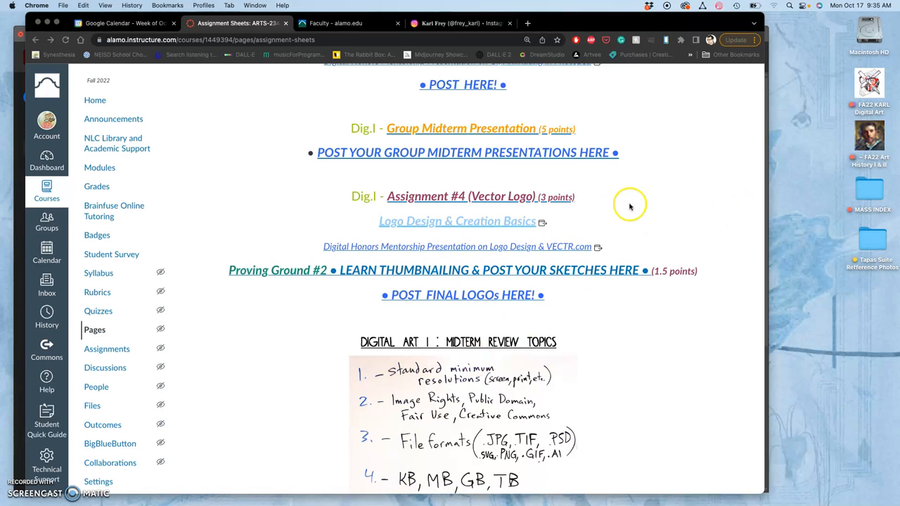
pyautogui.moveTo(542, 270)
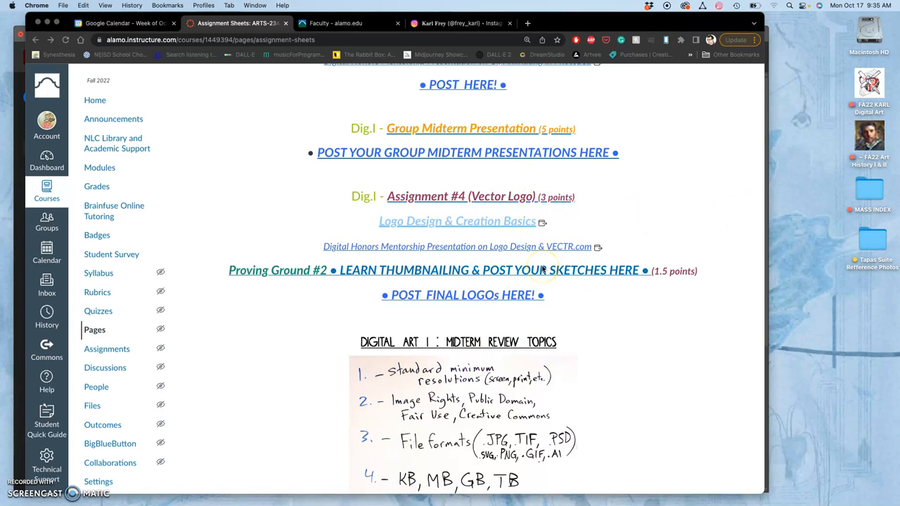
pyautogui.moveTo(587, 217)
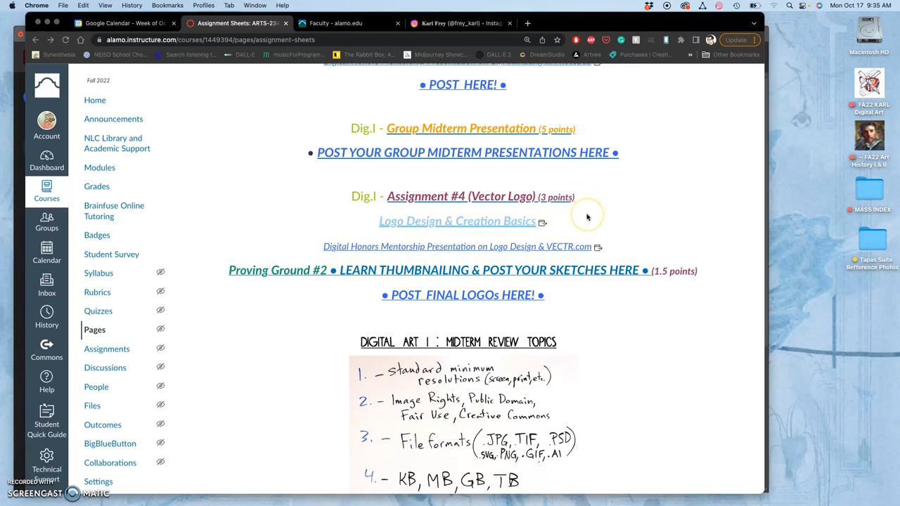
pyautogui.moveTo(523, 224)
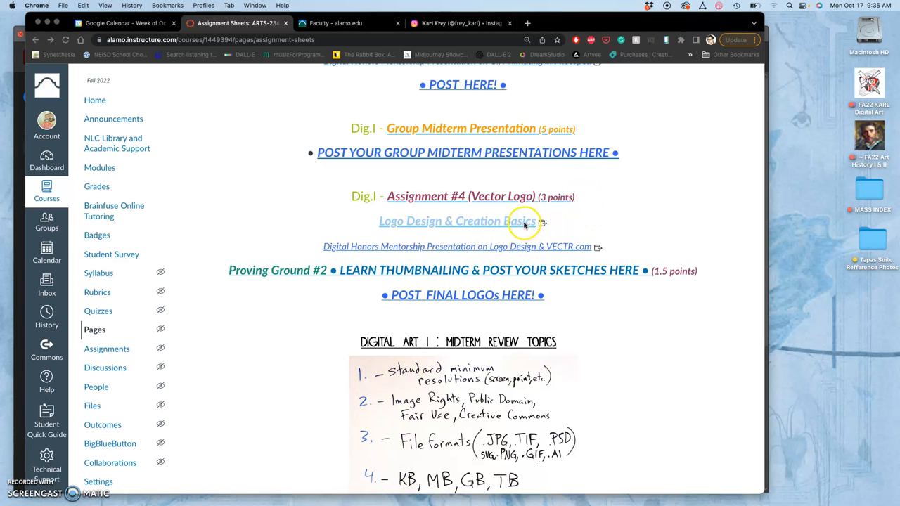
# Step: Bring up the context menu for the 'Logo Design & Creation Basics' link in Canvas
pyautogui.rightClick(457, 221)
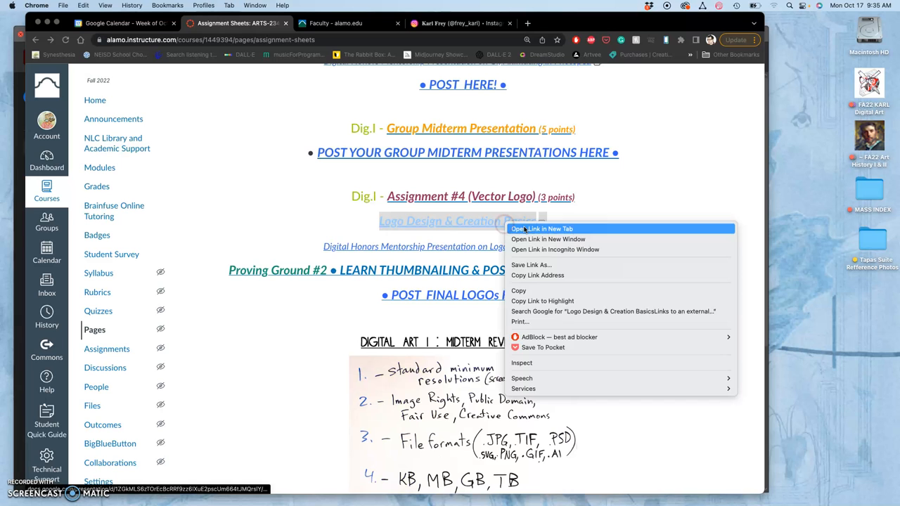
# Step: Open the deck in a new tab and view the Pictorial Logos, Logotypes and Combined Marks slides
pyautogui.click(541, 229)
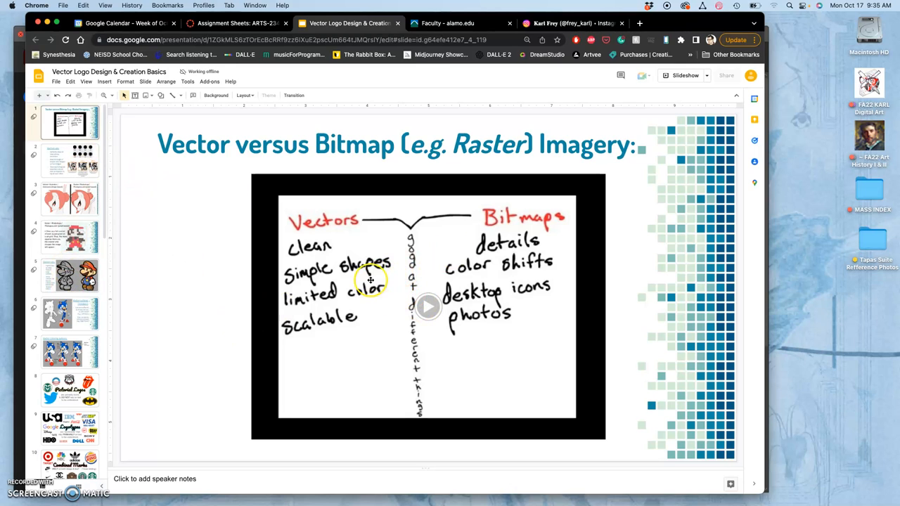
pyautogui.moveTo(521, 258)
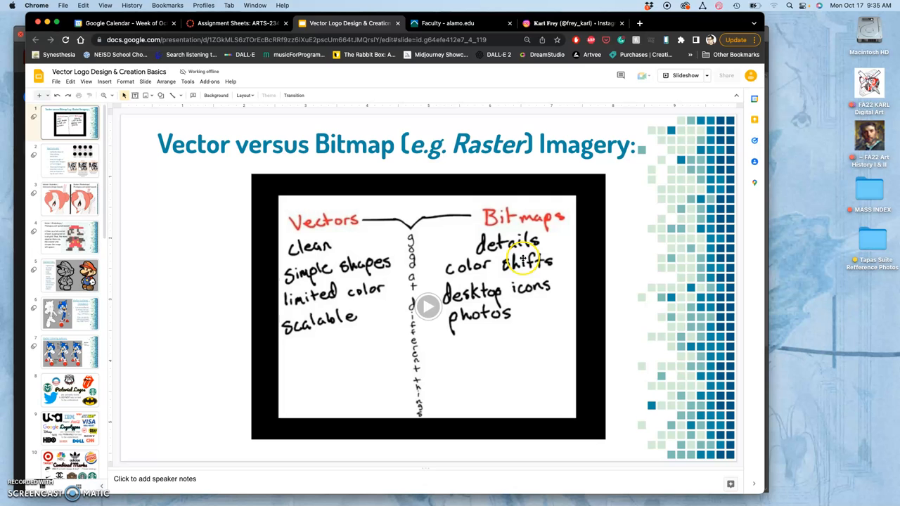
pyautogui.scroll(-3)
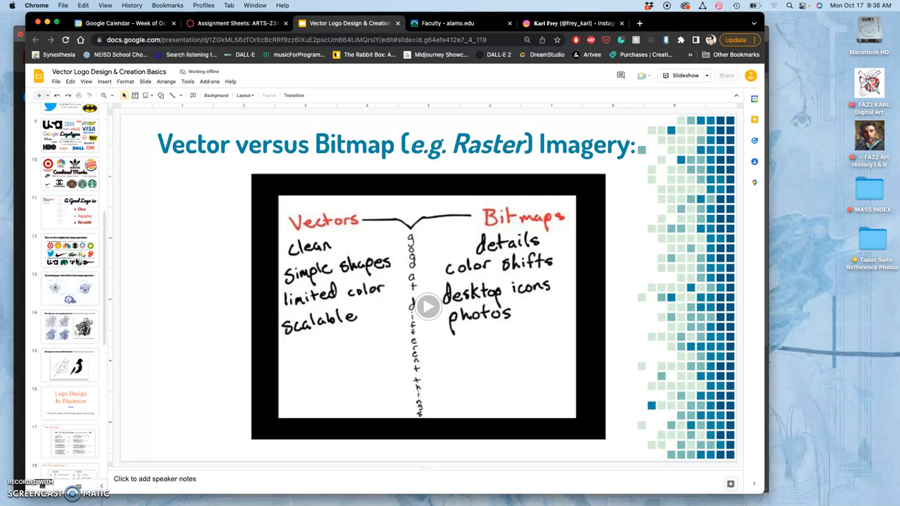
pyautogui.click(70, 239)
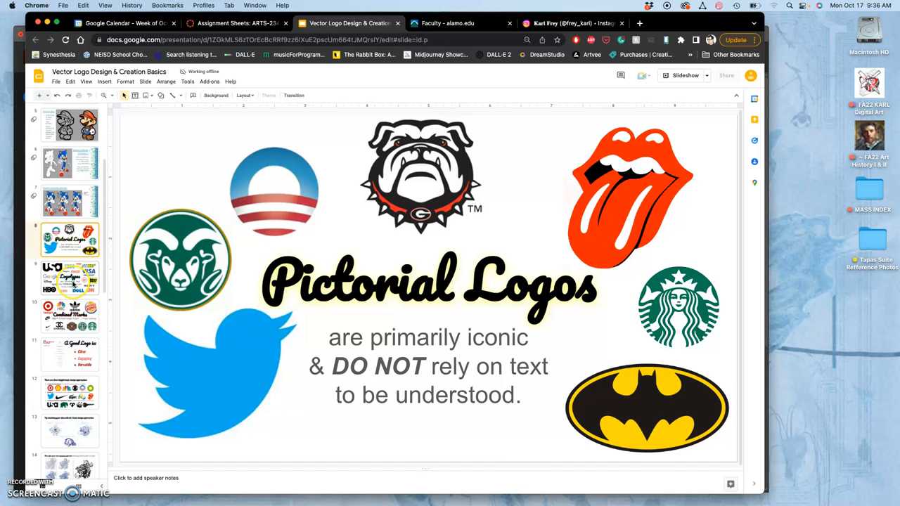
pyautogui.click(60, 280)
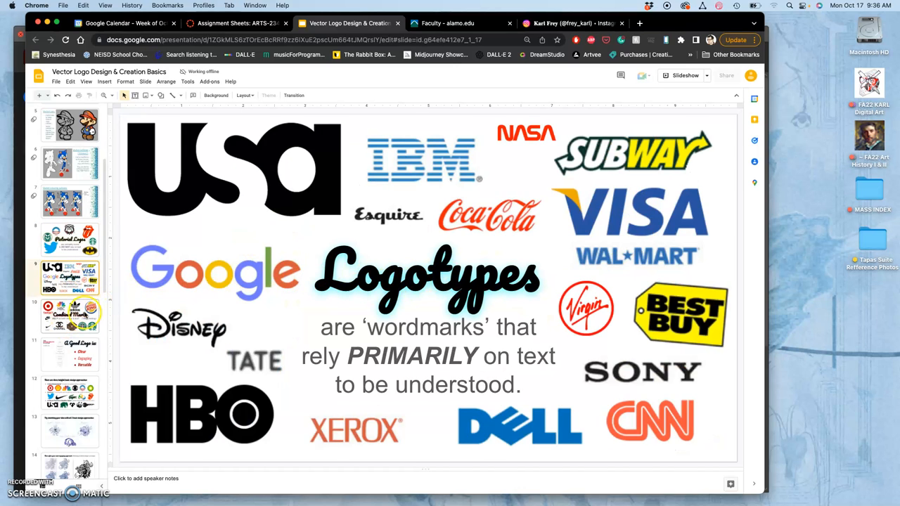
pyautogui.click(70, 319)
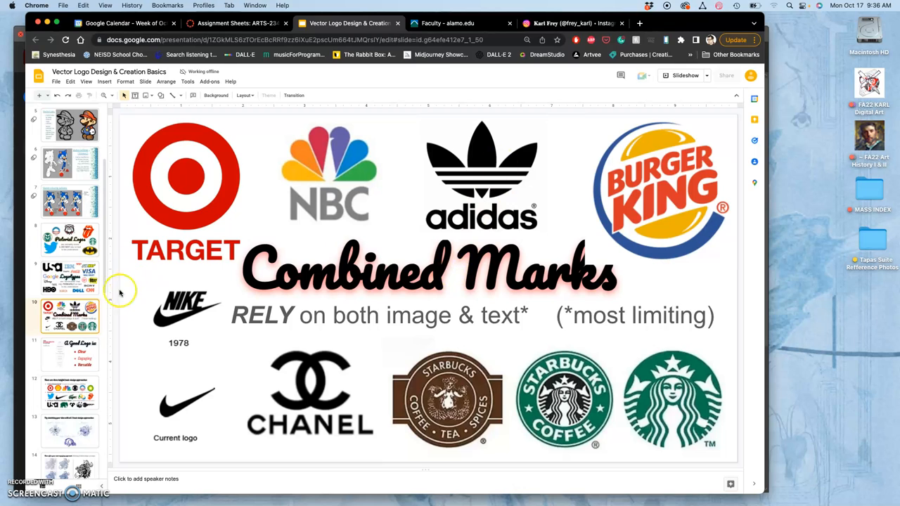
# Step: Show slide 11, 'A Good Logo is:', listing clear, engaging and versatile
pyautogui.click(68, 358)
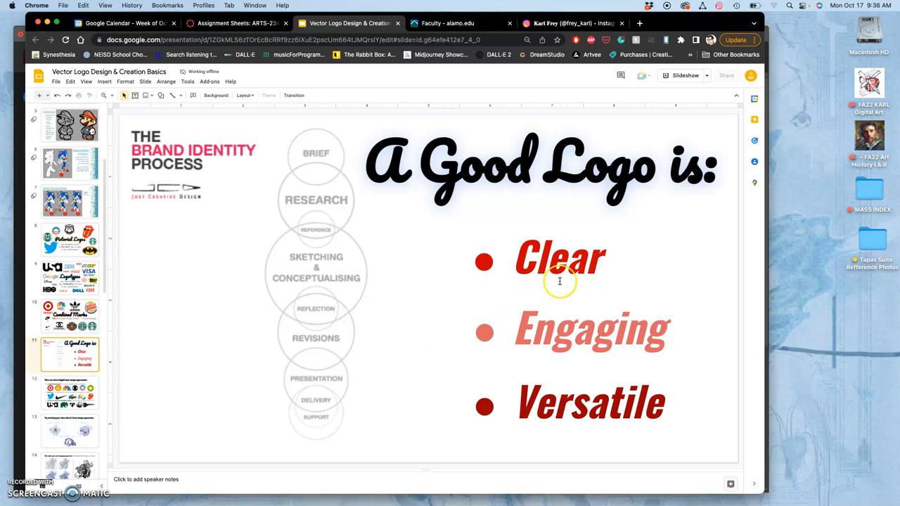
pyautogui.moveTo(578, 426)
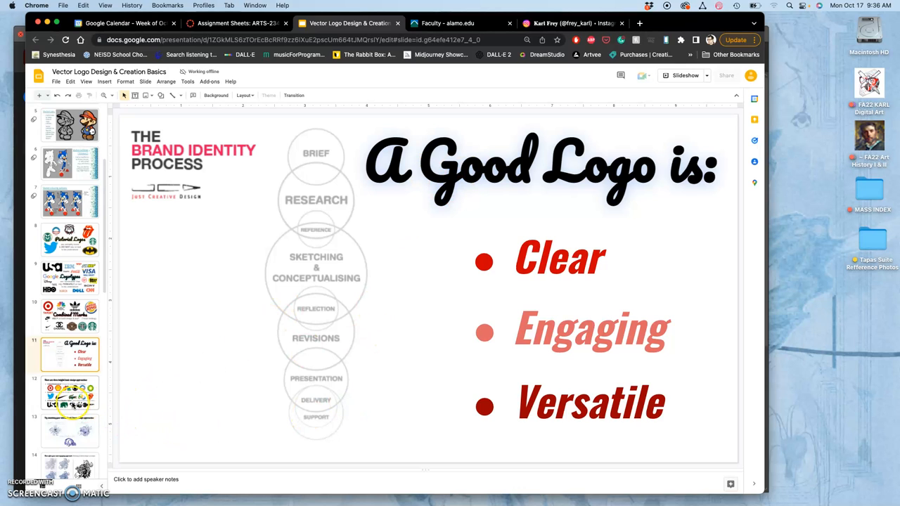
# Step: View the three basic design approaches slide, then the sketching-all-three-approaches slide
pyautogui.click(69, 400)
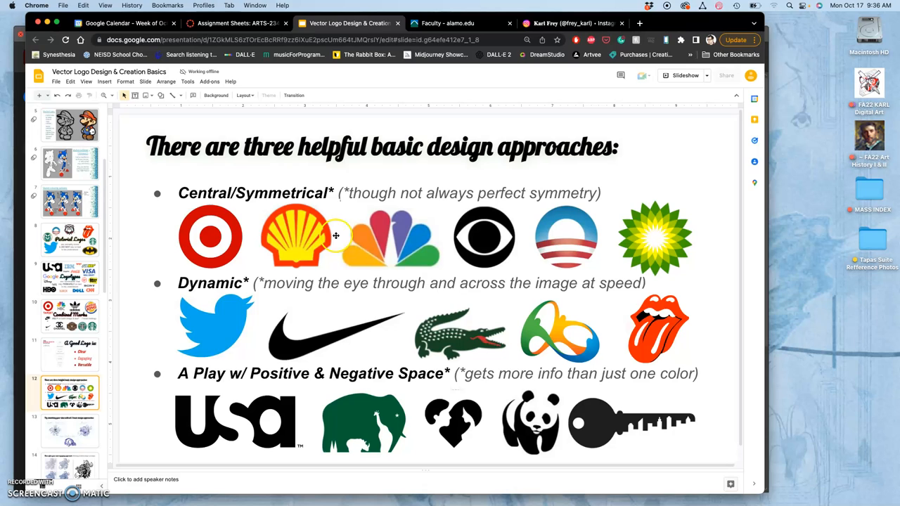
pyautogui.moveTo(227, 212)
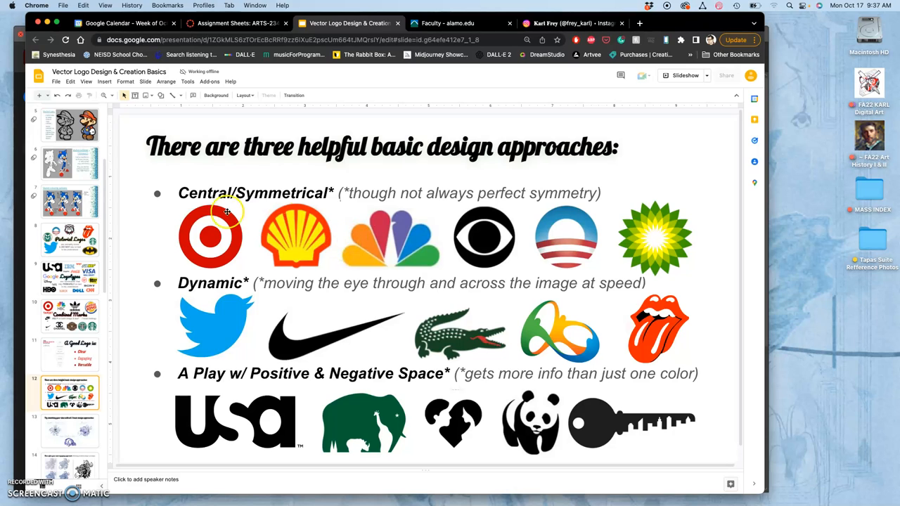
pyautogui.moveTo(341, 326)
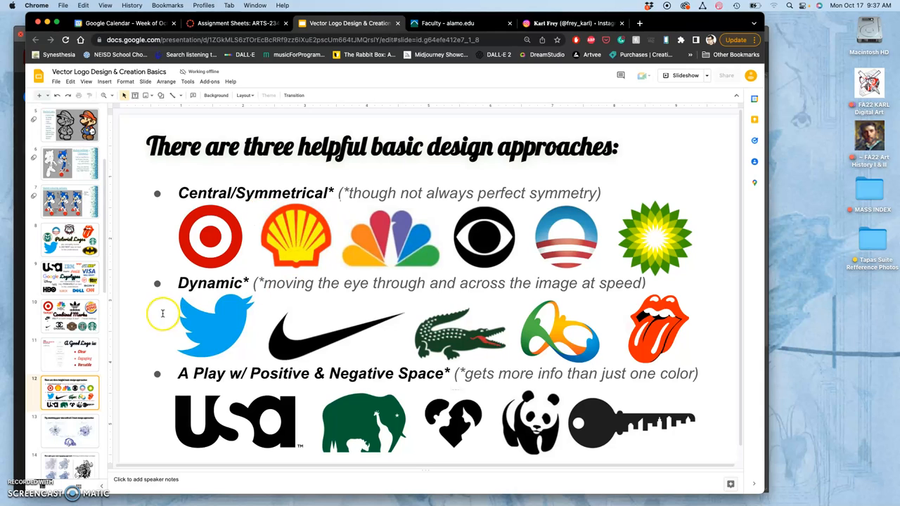
pyautogui.moveTo(216, 389)
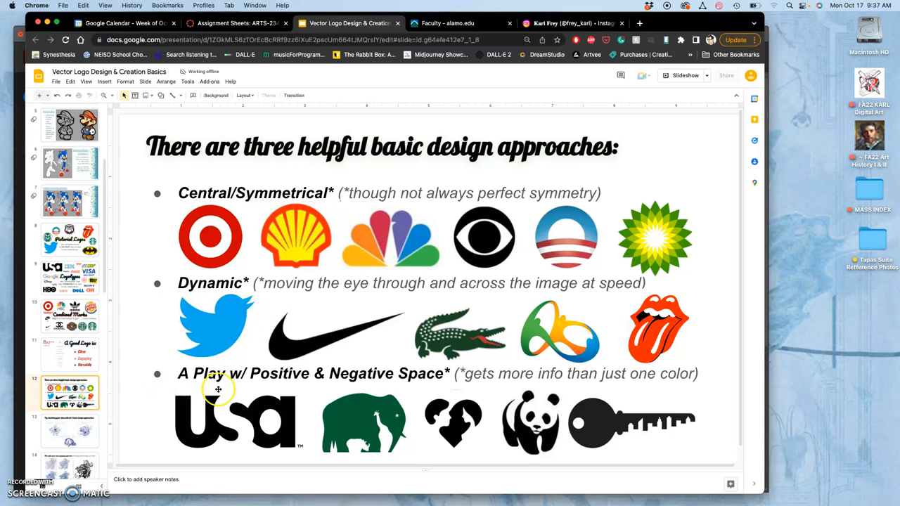
pyautogui.moveTo(550, 420)
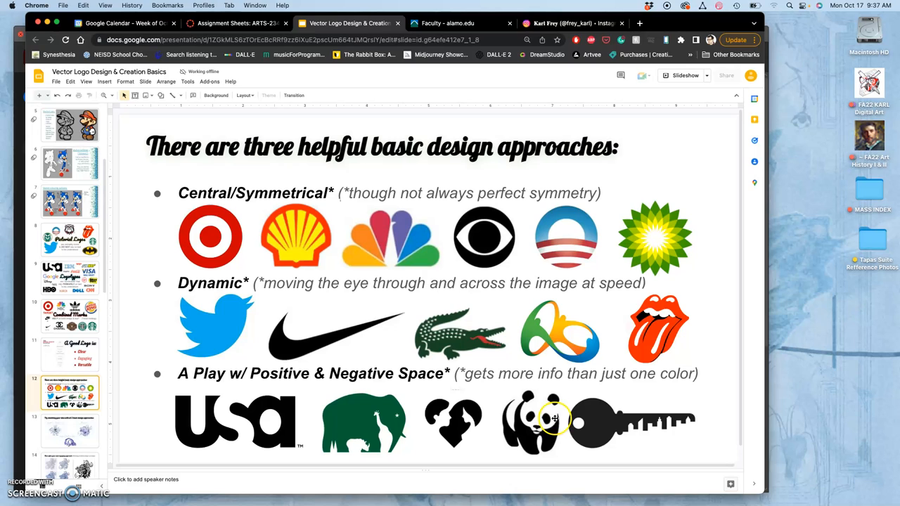
pyautogui.moveTo(452, 434)
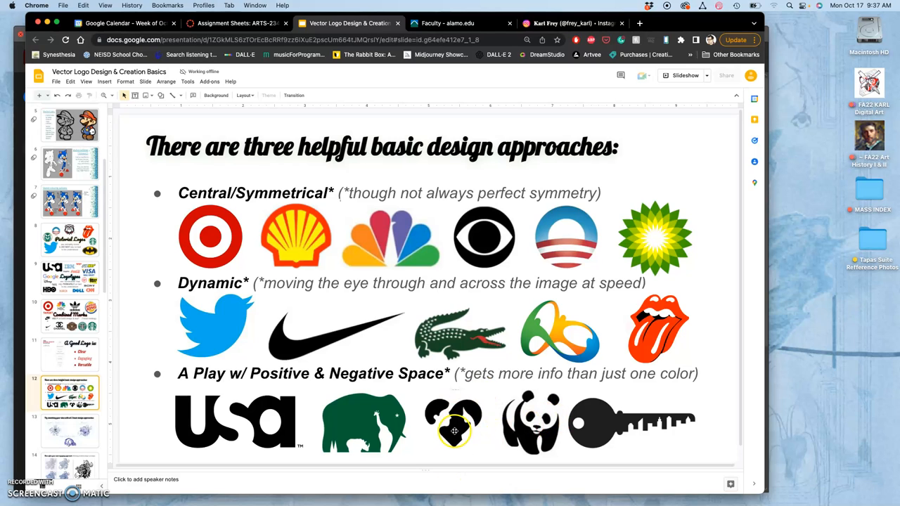
pyautogui.moveTo(444, 432)
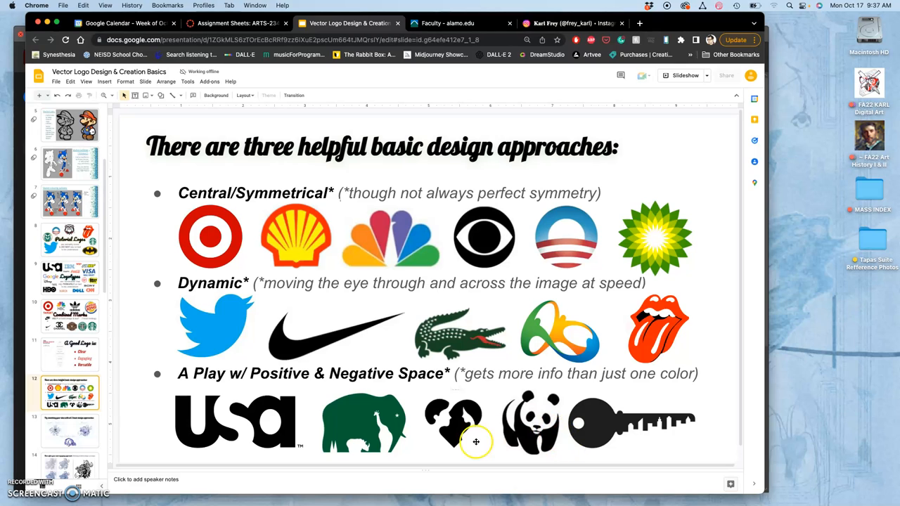
pyautogui.click(69, 429)
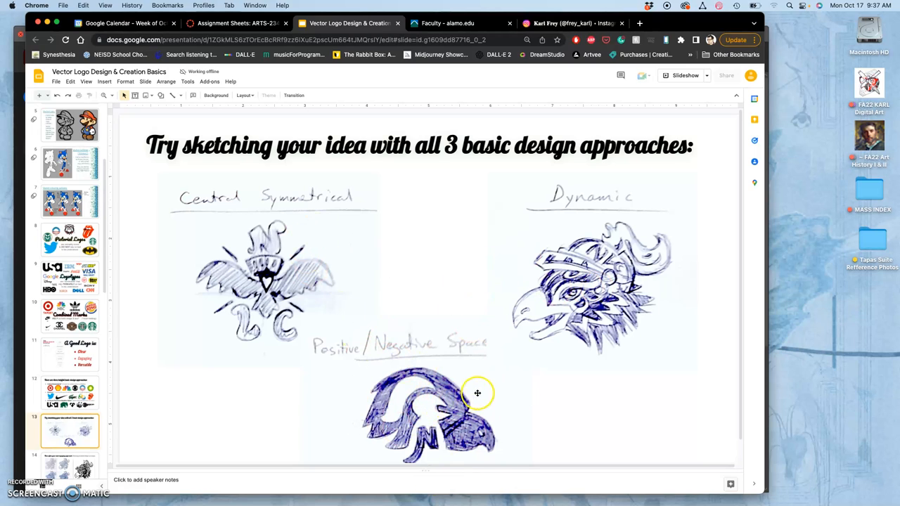
pyautogui.moveTo(452, 405)
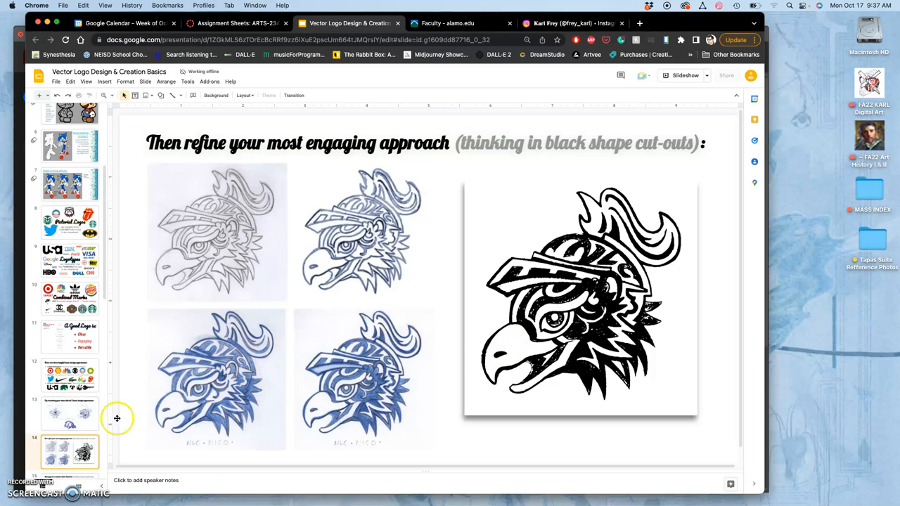
# Step: Visit the Illustrator logo slide, return to the refining-approach slide, then advance to slide 17
pyautogui.click(69, 387)
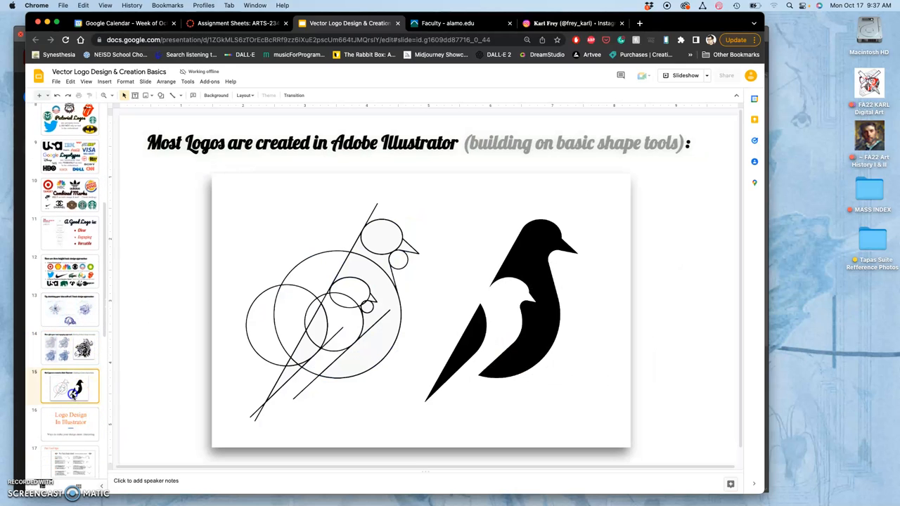
pyautogui.click(413, 252)
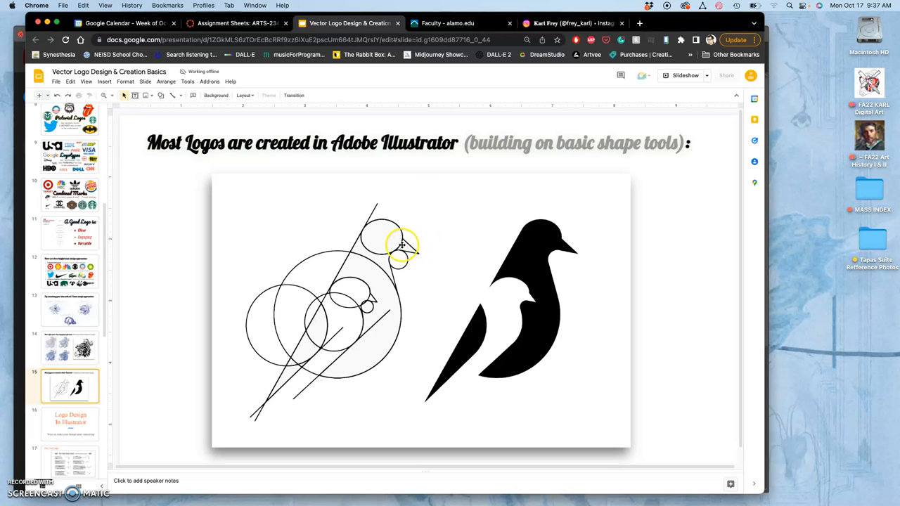
pyautogui.moveTo(502, 337)
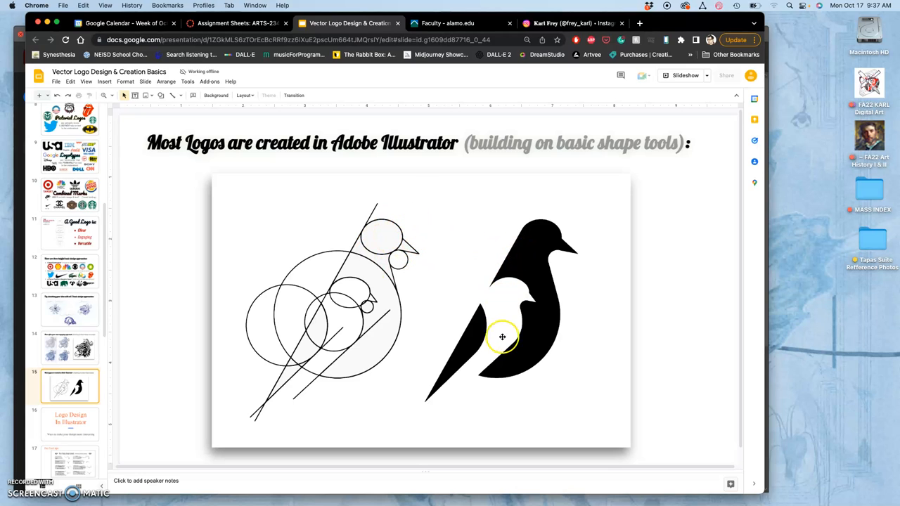
pyautogui.moveTo(481, 303)
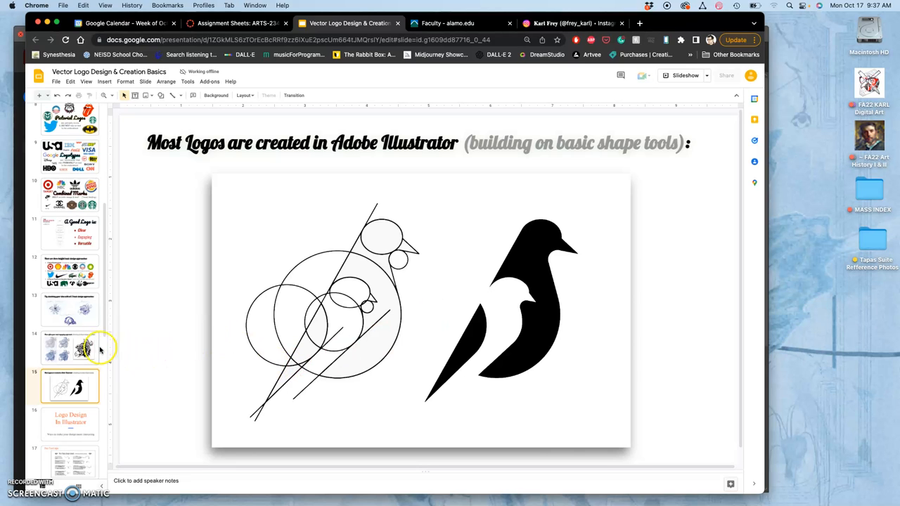
pyautogui.click(70, 345)
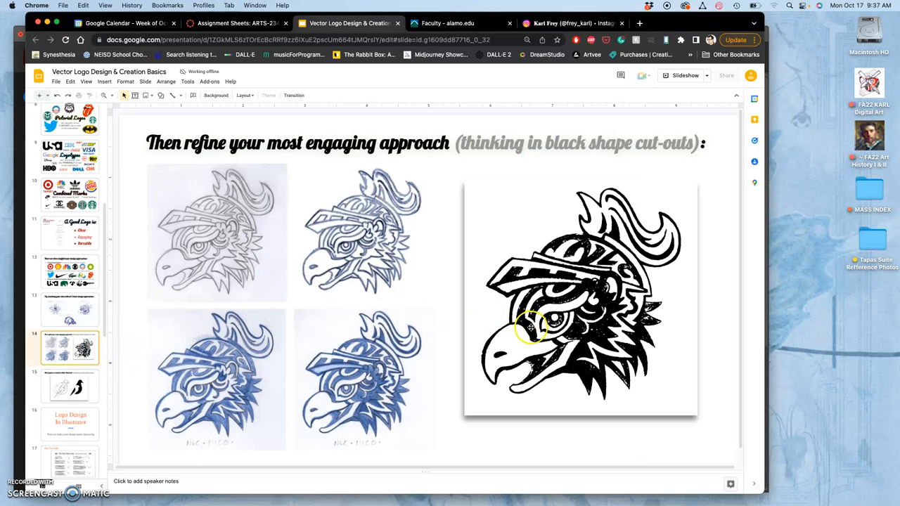
pyautogui.moveTo(570, 303)
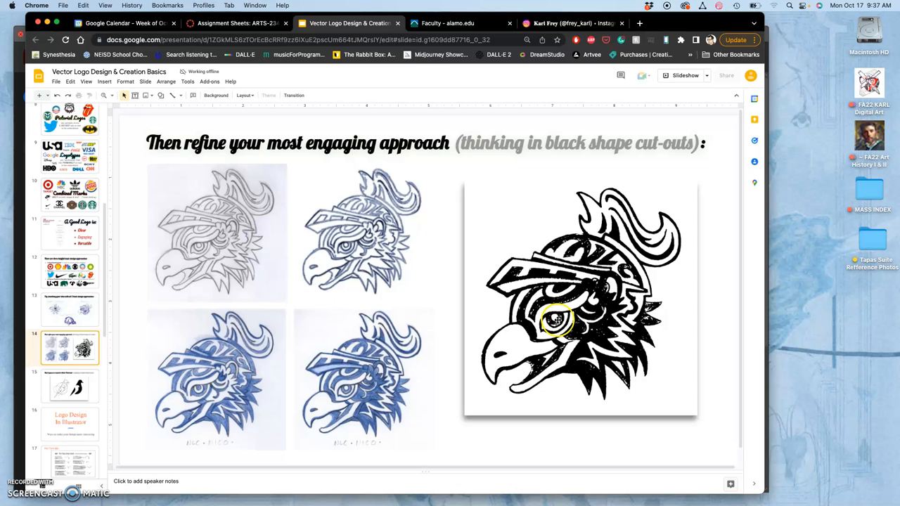
pyautogui.click(70, 423)
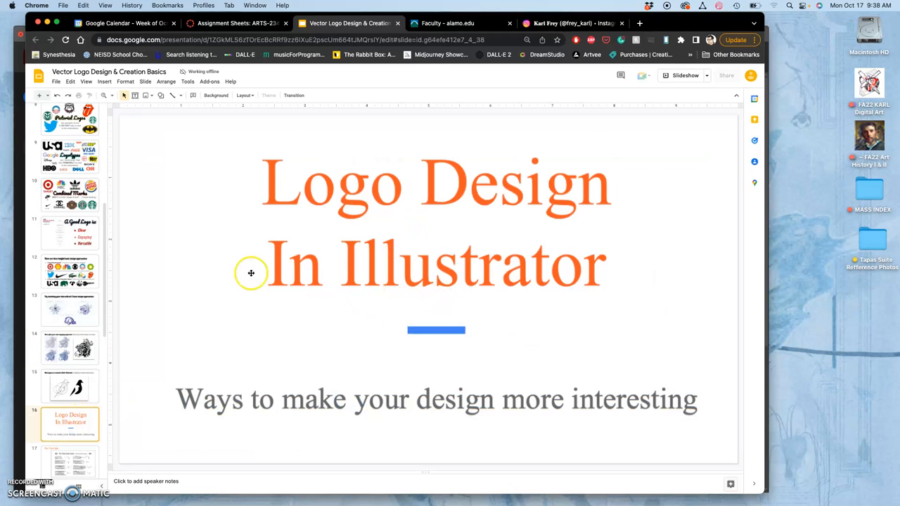
pyautogui.moveTo(53, 459)
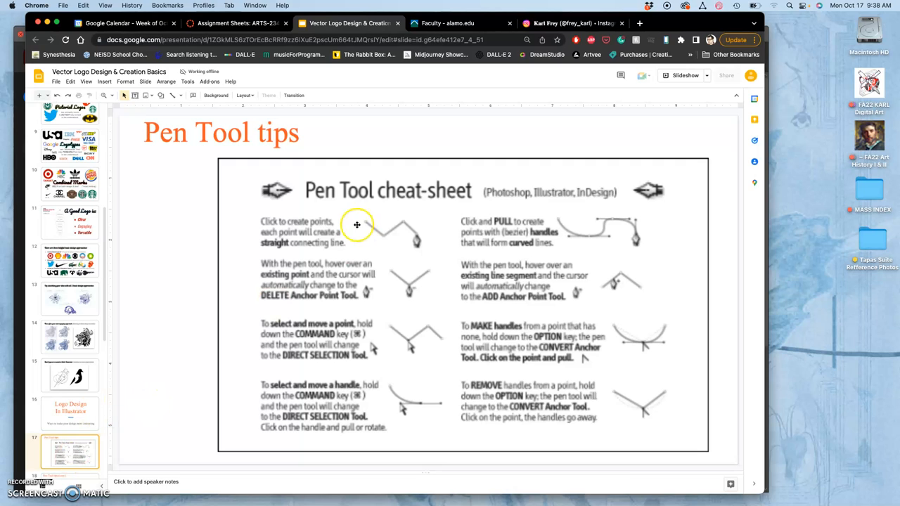
pyautogui.moveTo(399, 213)
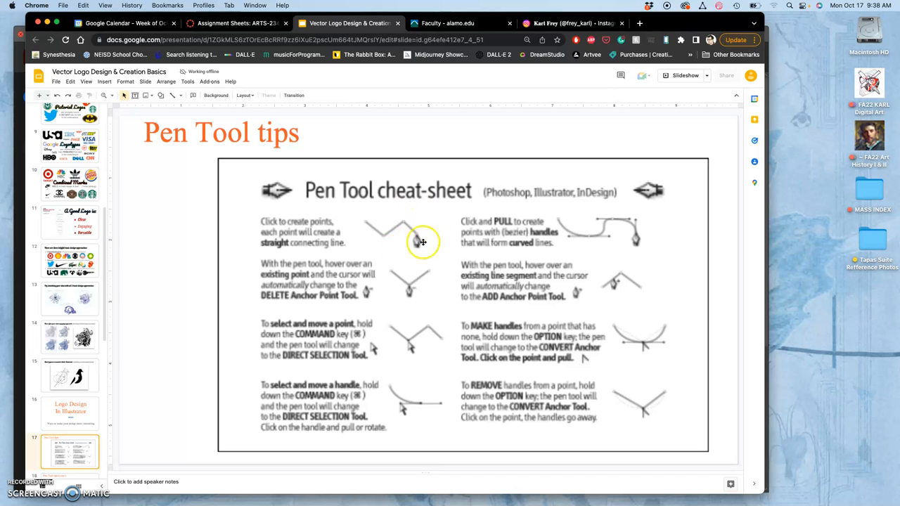
# Step: View the basic-shapes and Pen Tool tips slides, then move down to slide 24, Illustrator tips
pyautogui.click(69, 377)
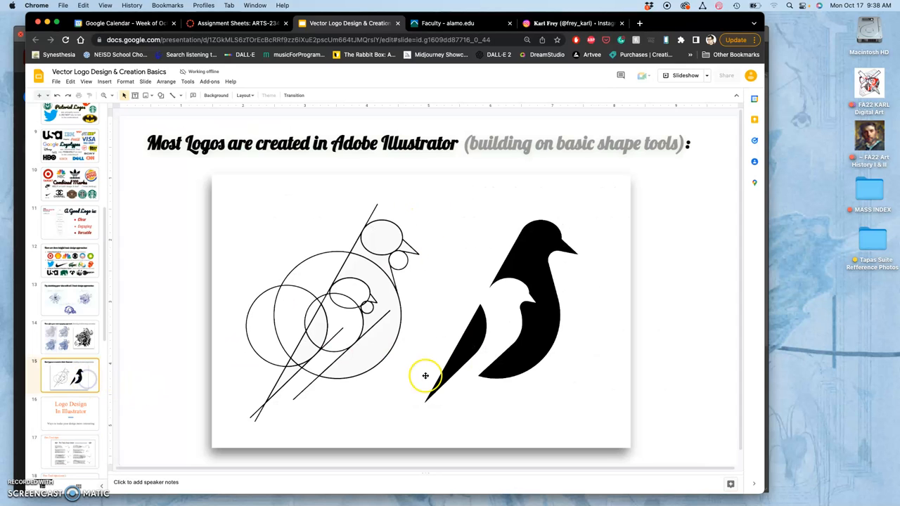
pyautogui.click(69, 452)
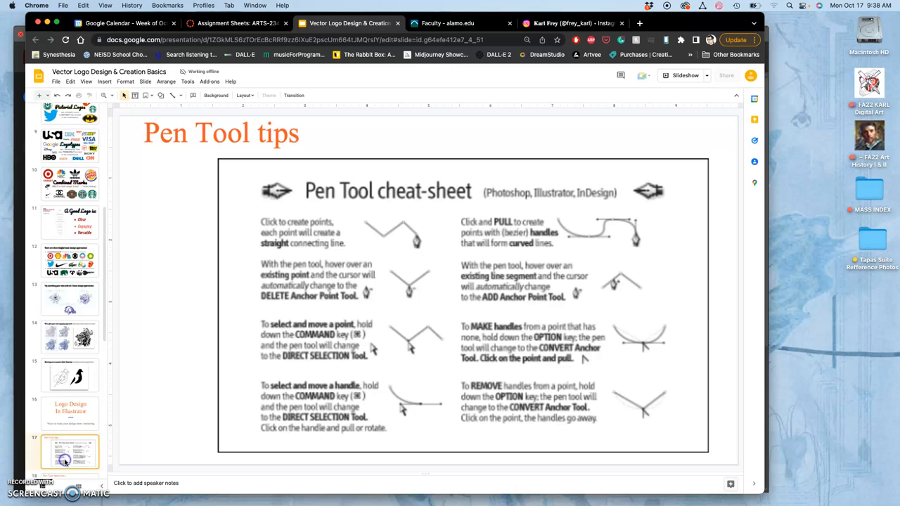
pyautogui.scroll(-3)
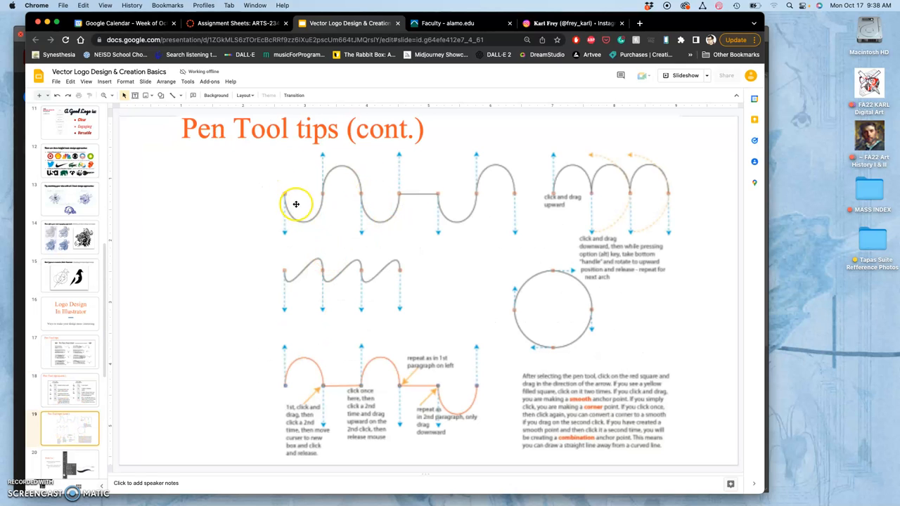
pyautogui.moveTo(361, 196)
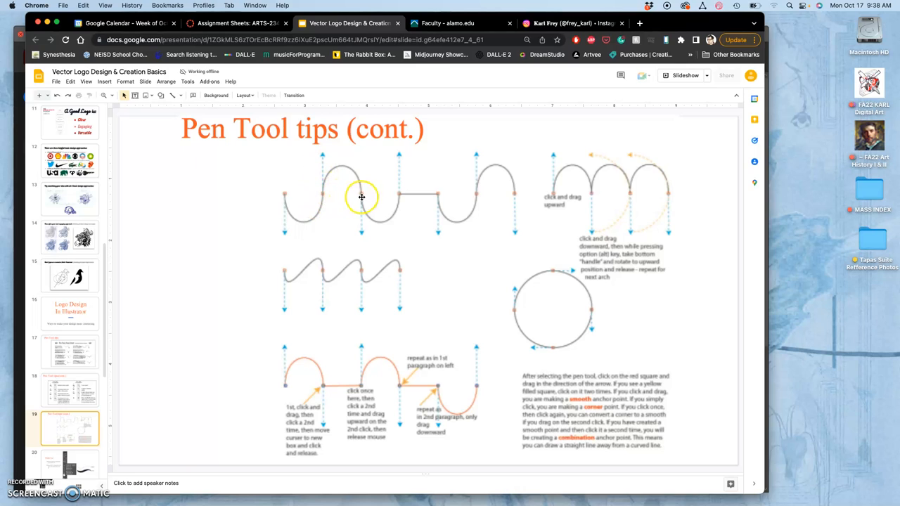
pyautogui.moveTo(448, 360)
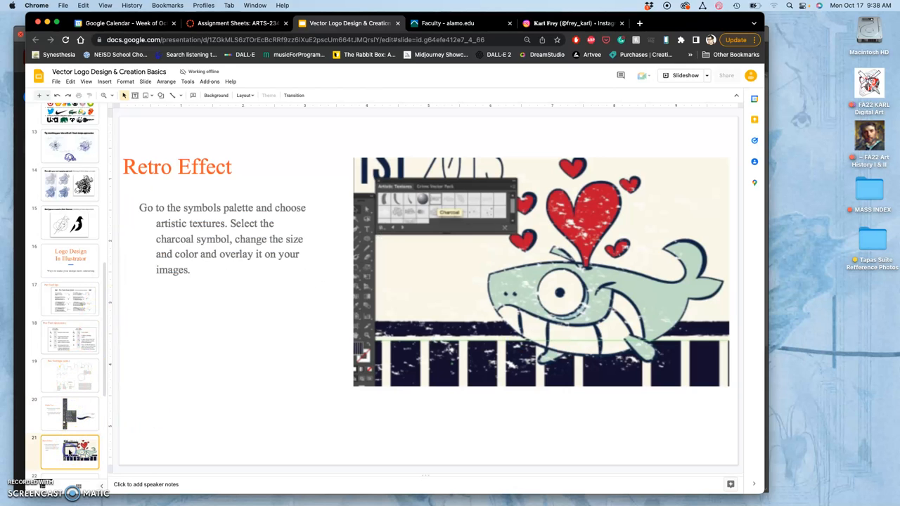
pyautogui.moveTo(335, 288)
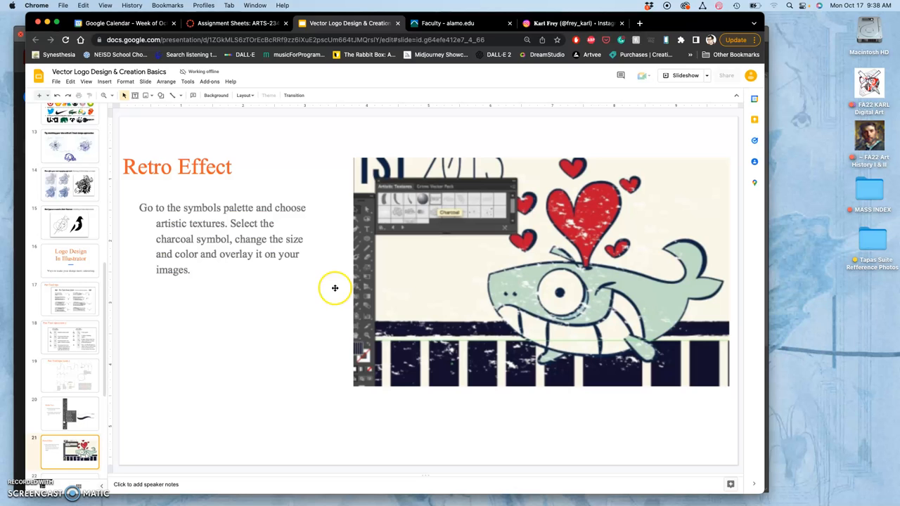
pyautogui.scroll(-3)
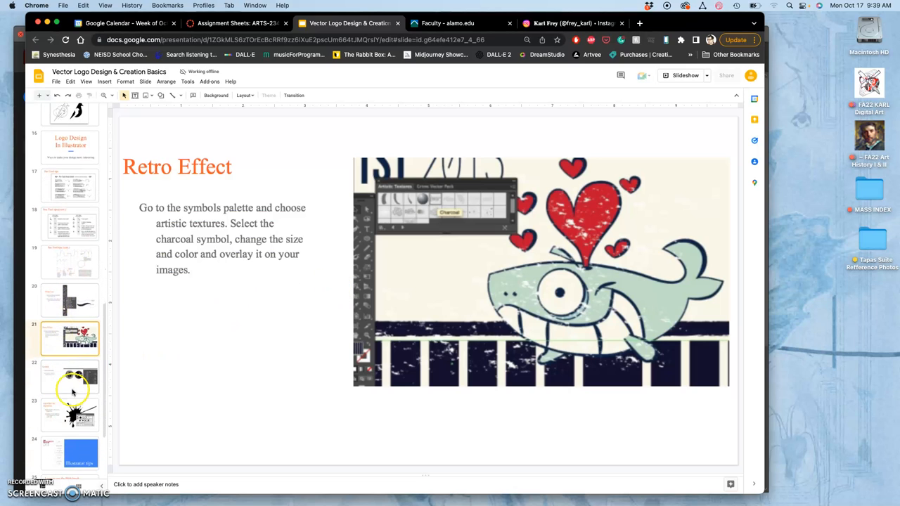
pyautogui.click(70, 422)
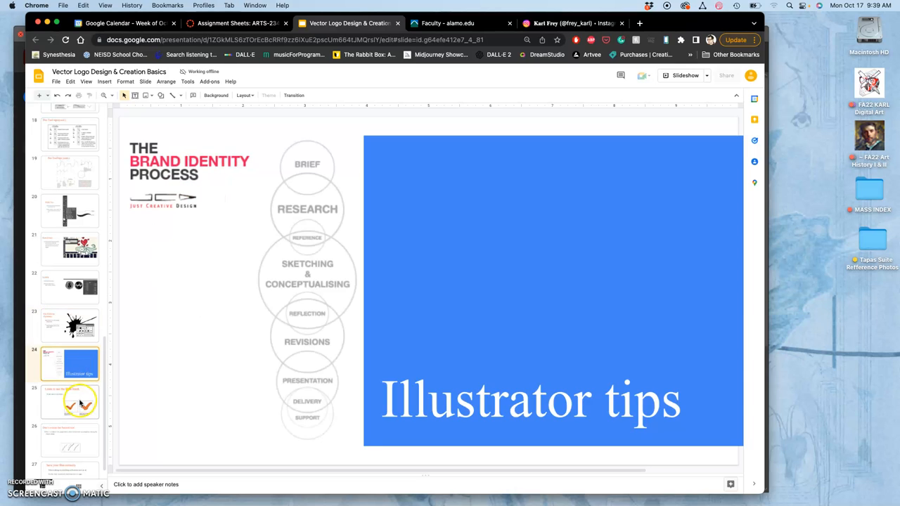
# Step: Show slide 25, 'Learn to use the Blob brush'
pyautogui.click(69, 402)
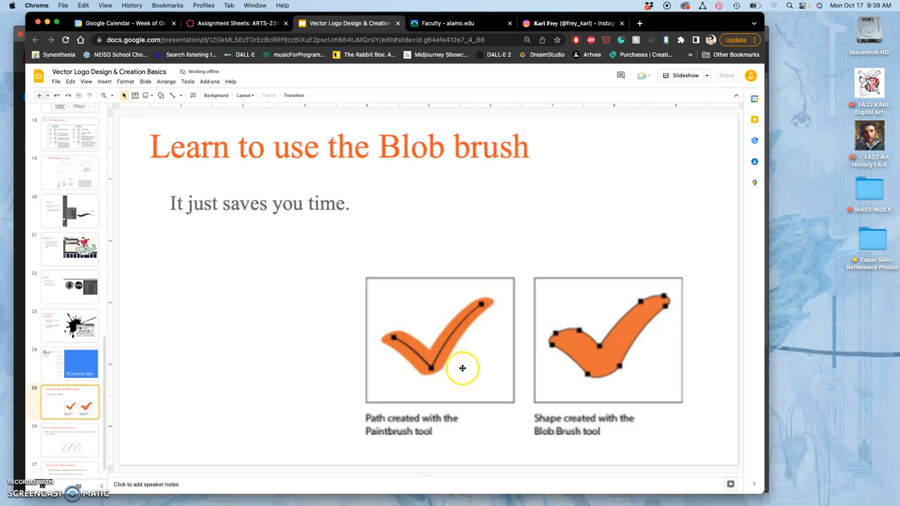
pyautogui.moveTo(439, 363)
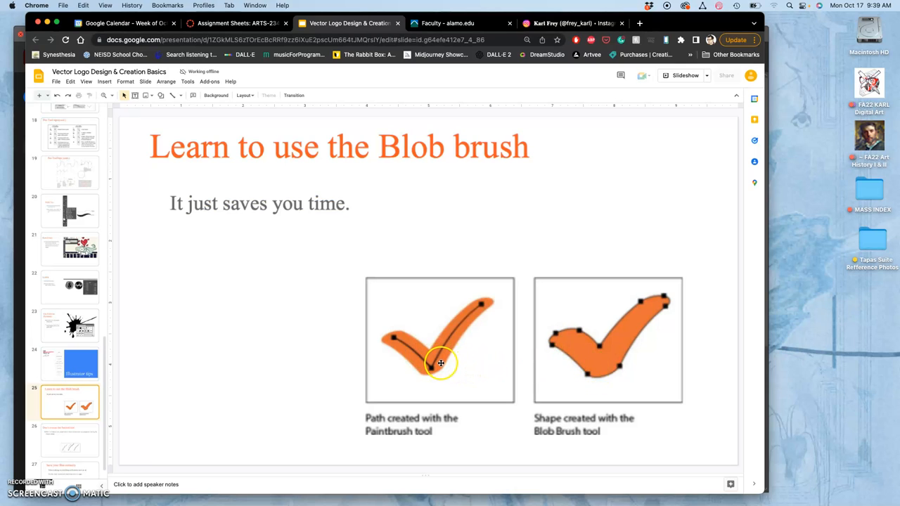
pyautogui.moveTo(490, 300)
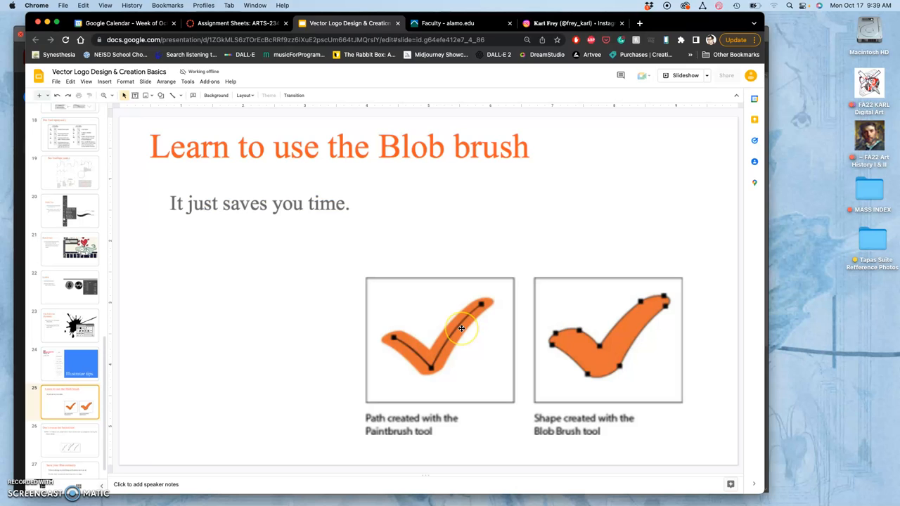
pyautogui.moveTo(483, 328)
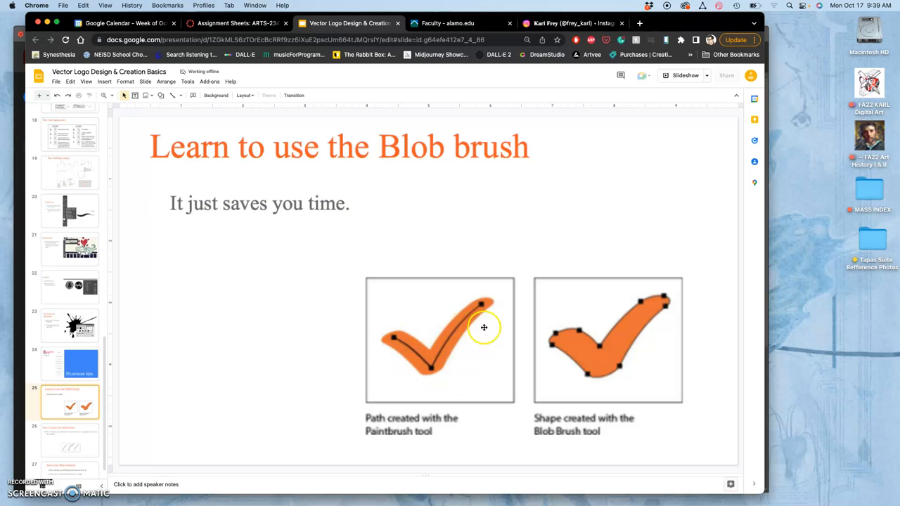
pyautogui.moveTo(557, 369)
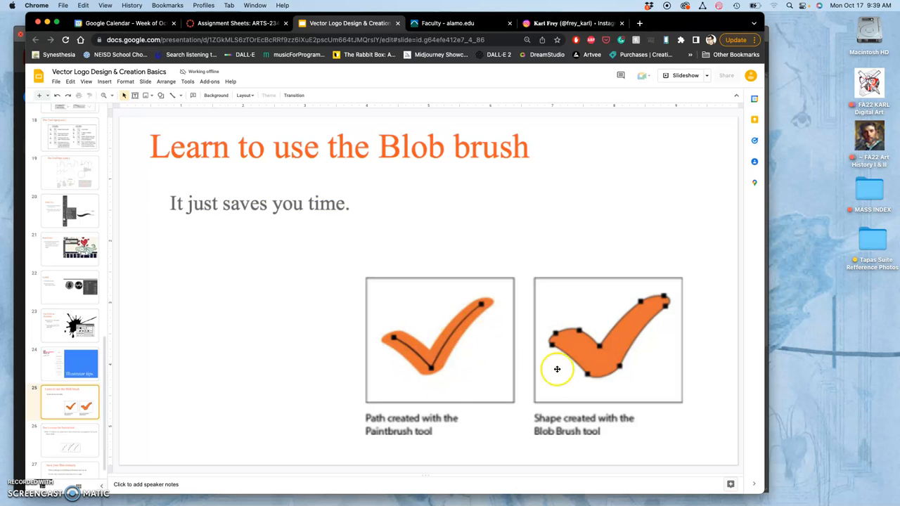
pyautogui.moveTo(652, 298)
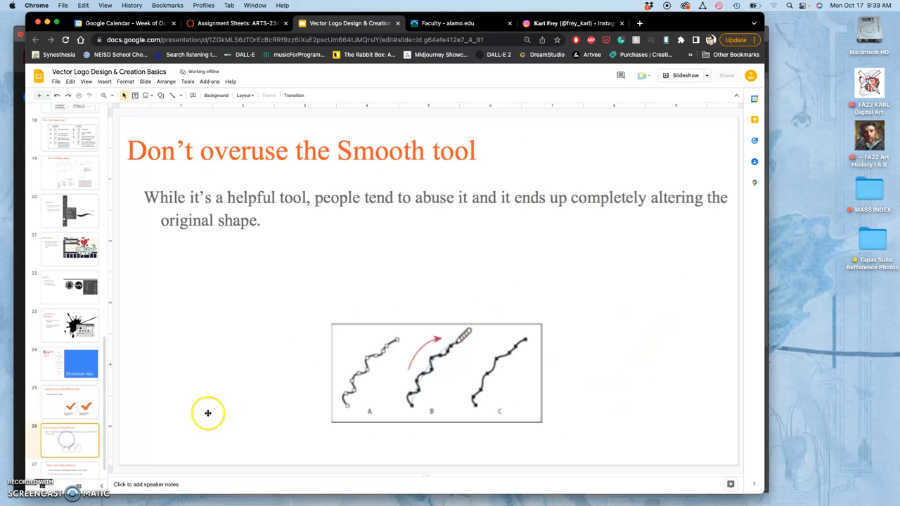
pyautogui.moveTo(365, 323)
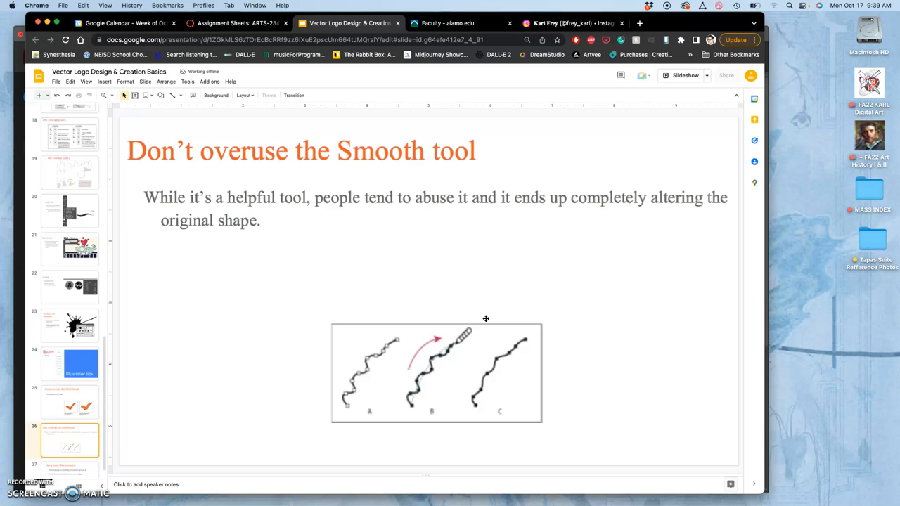
pyautogui.moveTo(51, 391)
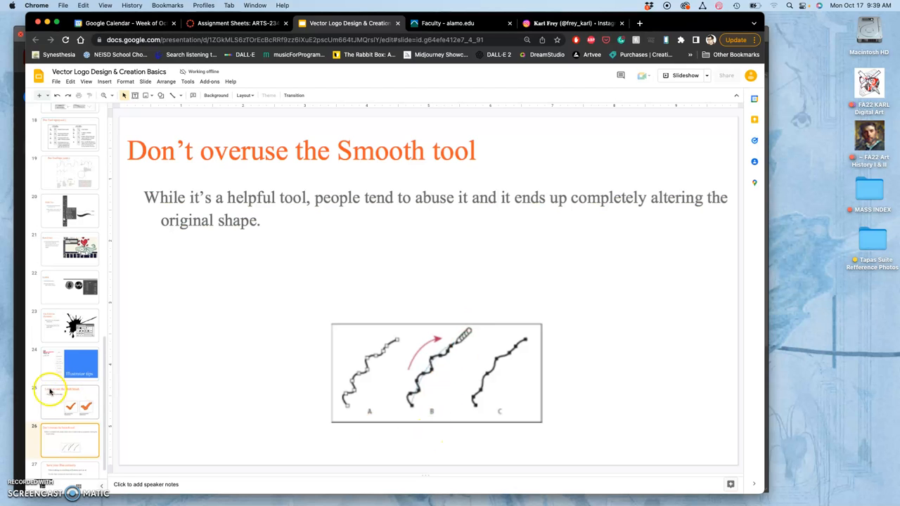
# Step: Show slide 27 on saving working files as .ai and final work as .eps
pyautogui.click(63, 458)
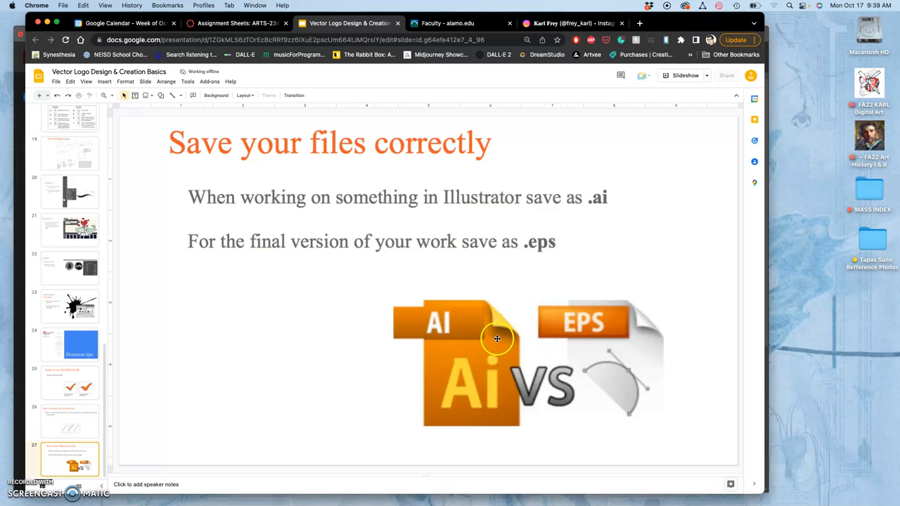
pyautogui.moveTo(552, 330)
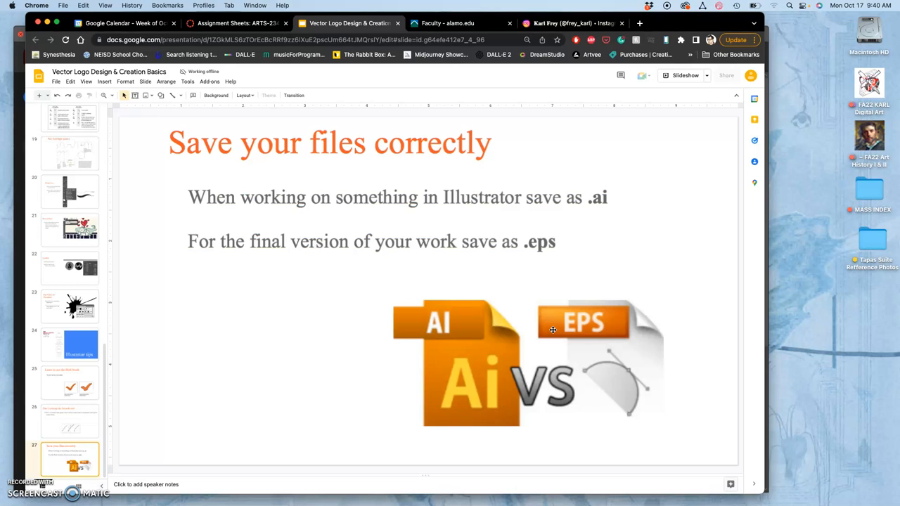
pyautogui.moveTo(337, 373)
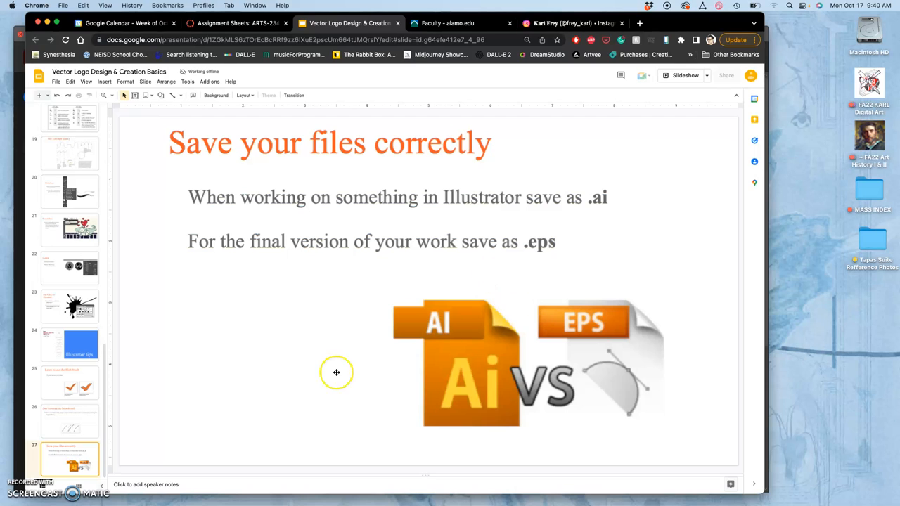
pyautogui.moveTo(539, 230)
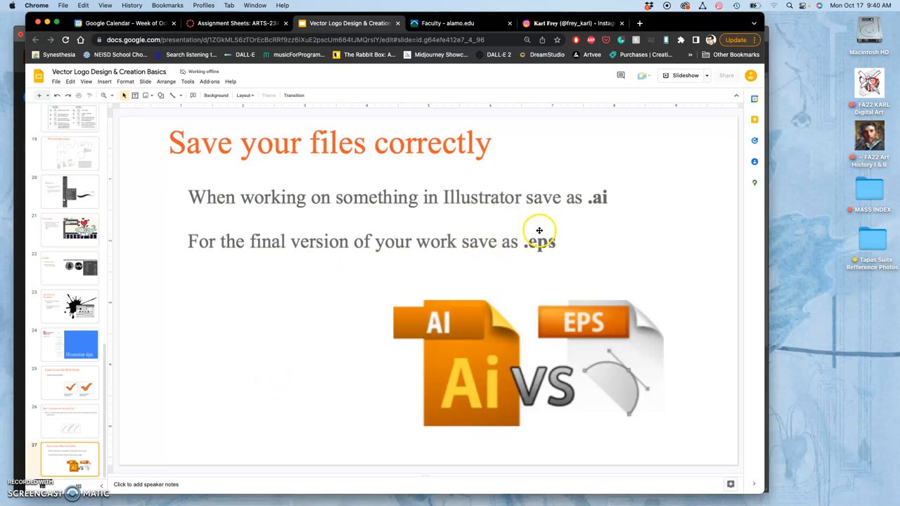
pyautogui.moveTo(600, 229)
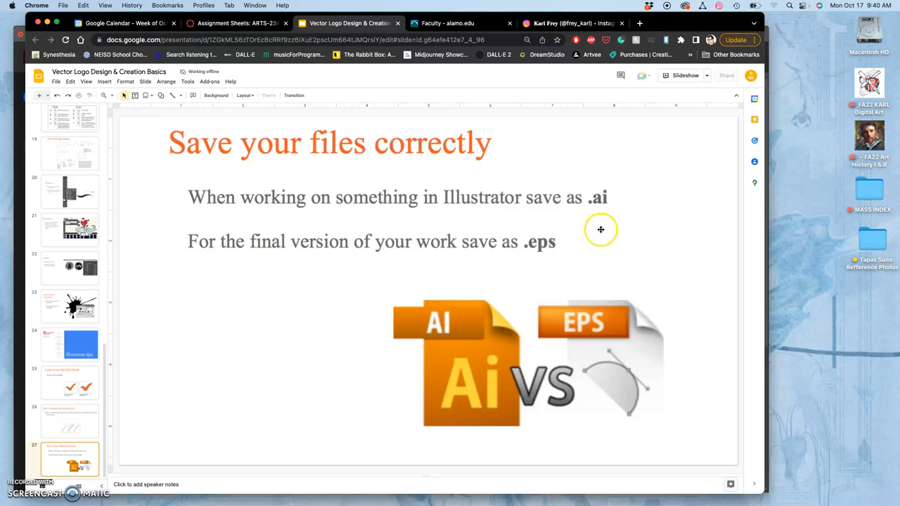
pyautogui.moveTo(596, 206)
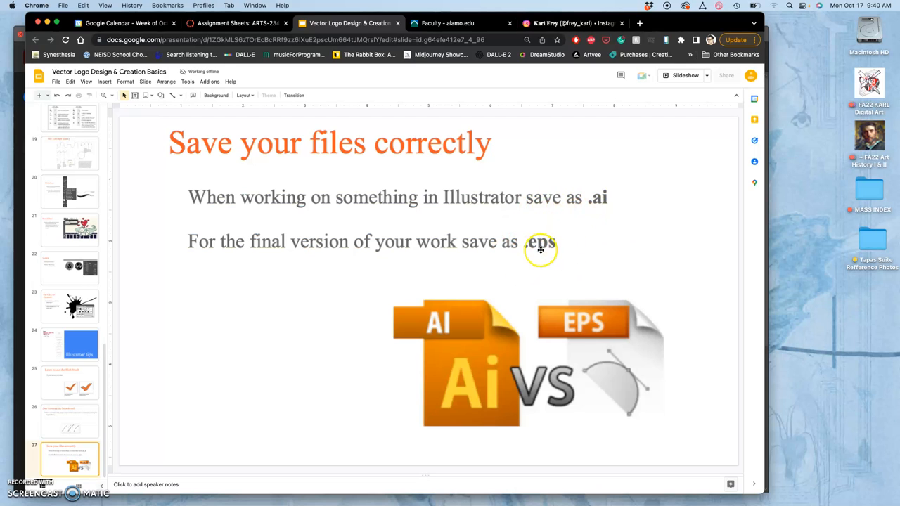
pyautogui.moveTo(529, 265)
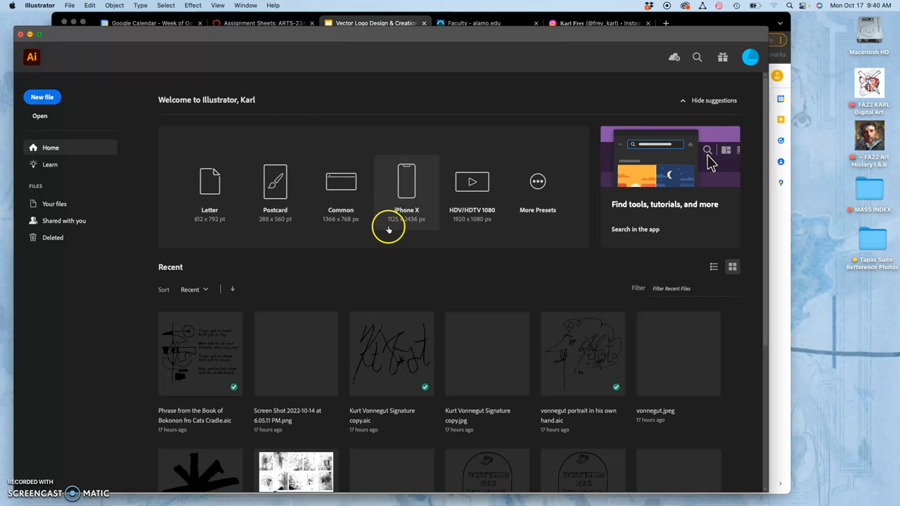
# Step: Open the Asterisk test copy file and switch which traced asterisk layers are visible
pyautogui.scroll(-3)
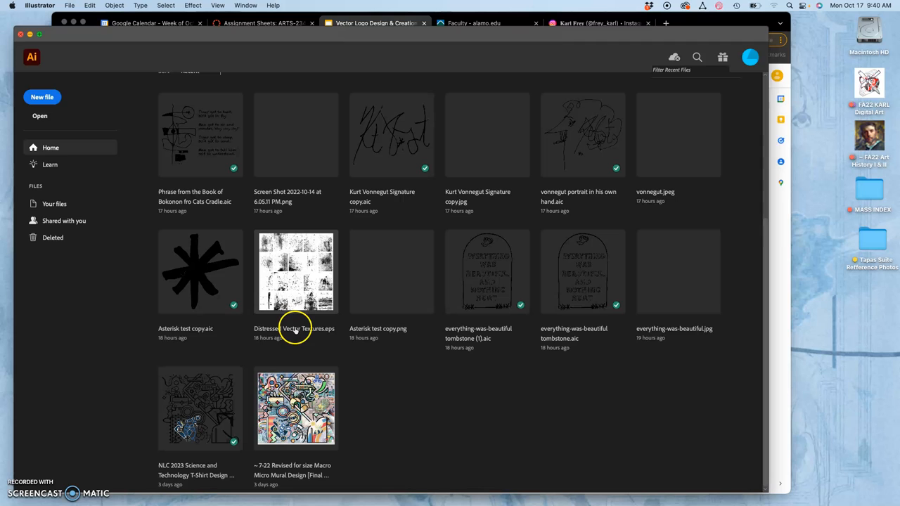
pyautogui.moveTo(203, 292)
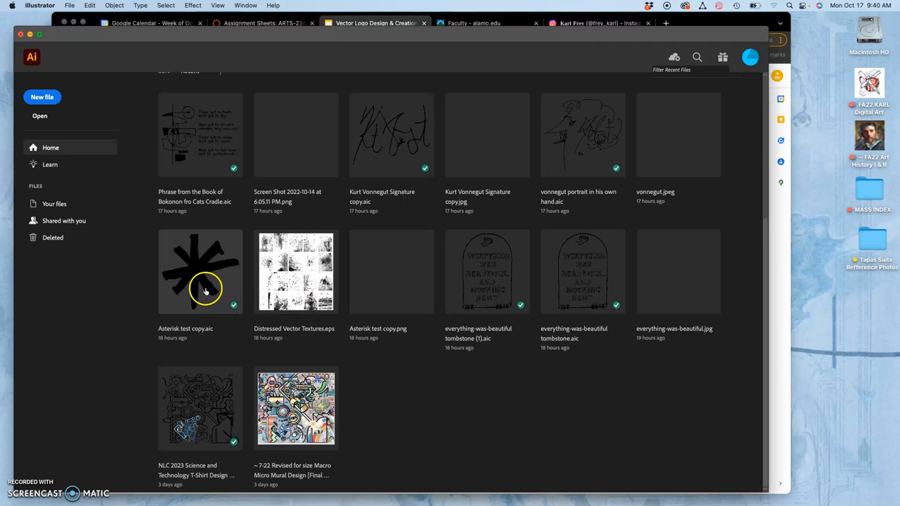
pyautogui.doubleClick(206, 272)
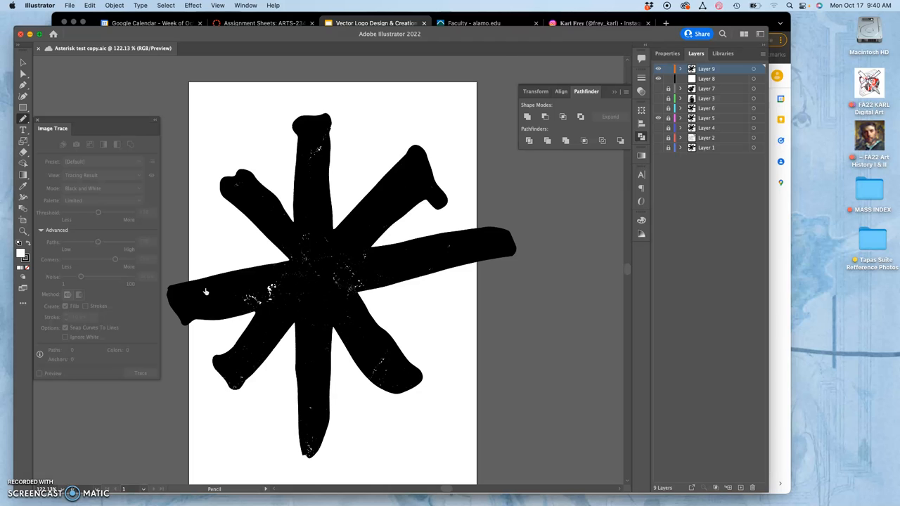
pyautogui.moveTo(529, 213)
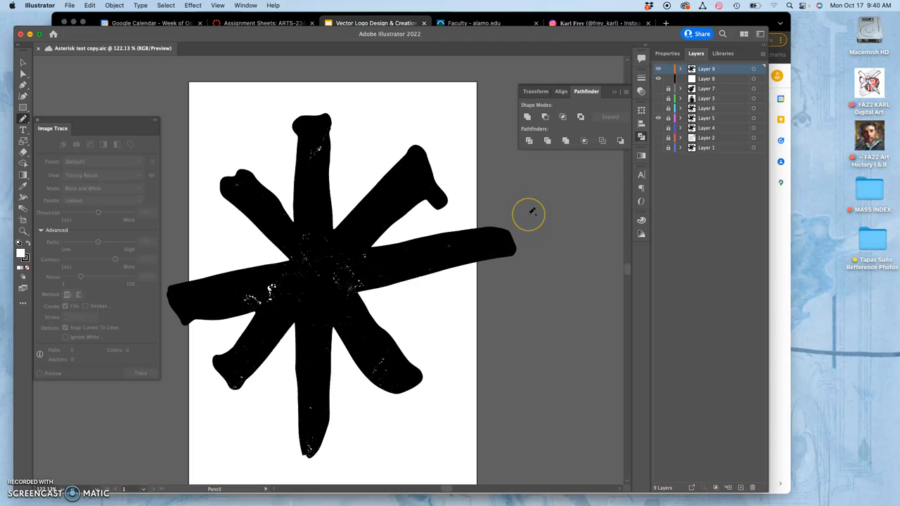
pyautogui.moveTo(531, 211)
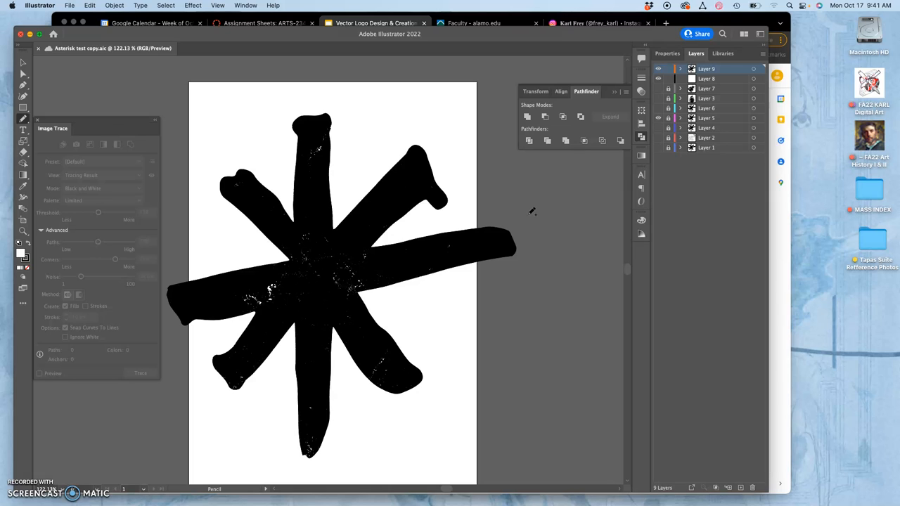
pyautogui.moveTo(427, 277)
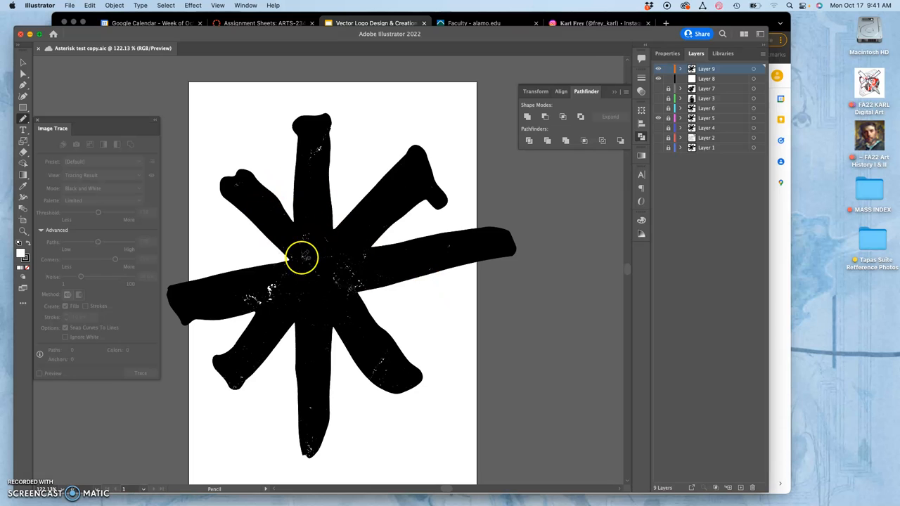
pyautogui.click(657, 68)
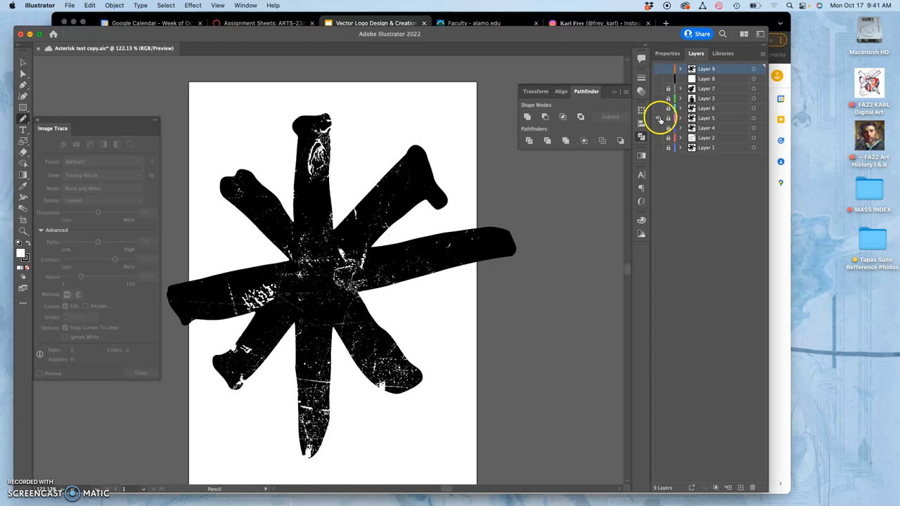
pyautogui.click(660, 147)
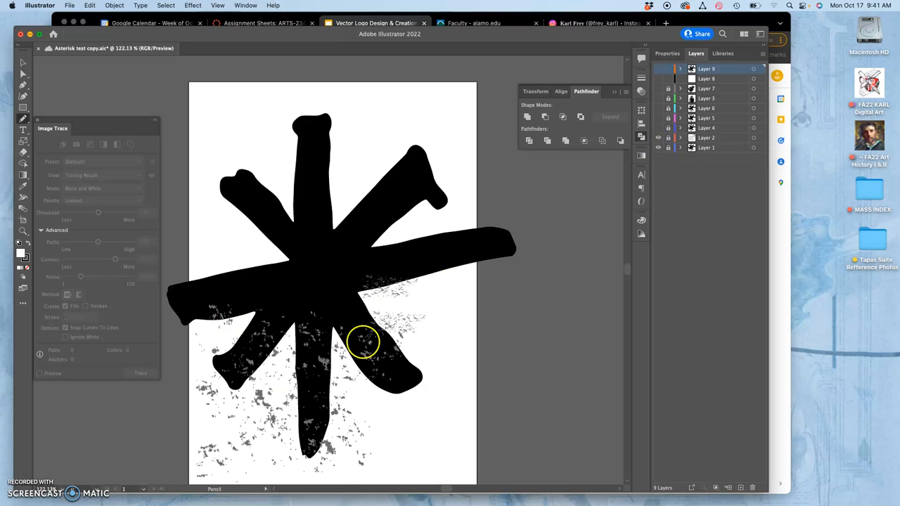
pyautogui.moveTo(860, 195)
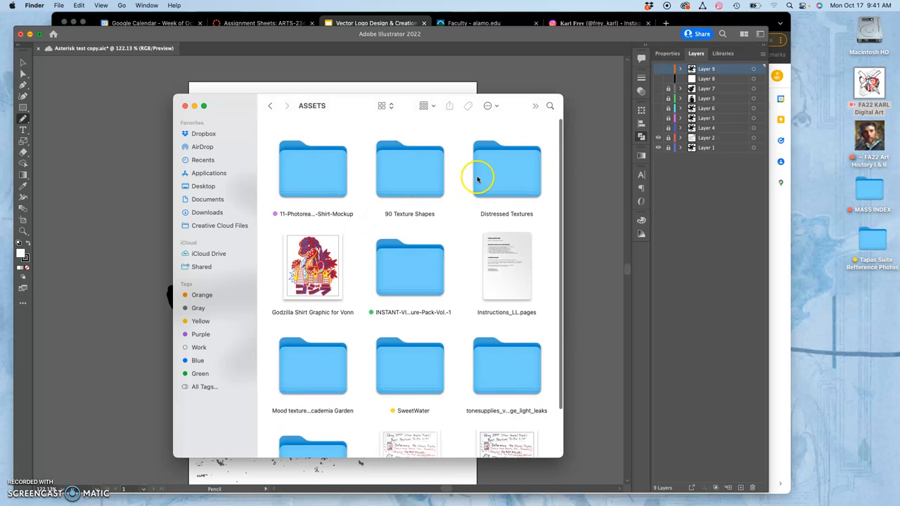
# Step: Browse into Distressed Textures > PNG and open texture image number 14
pyautogui.doubleClick(506, 171)
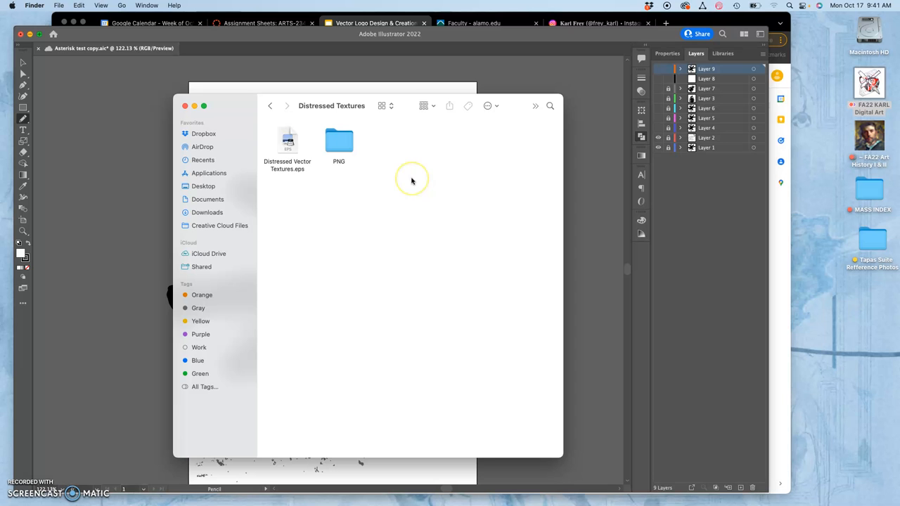
pyautogui.moveTo(247, 101)
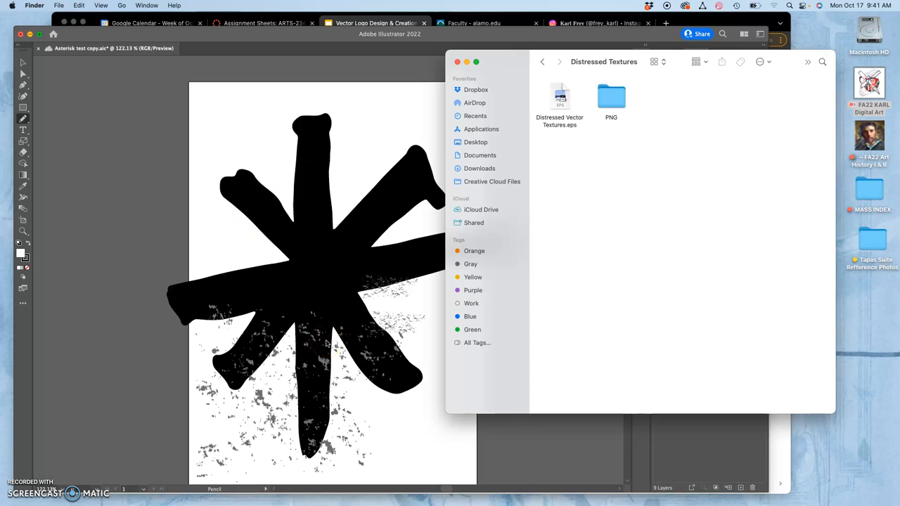
pyautogui.moveTo(464, 316)
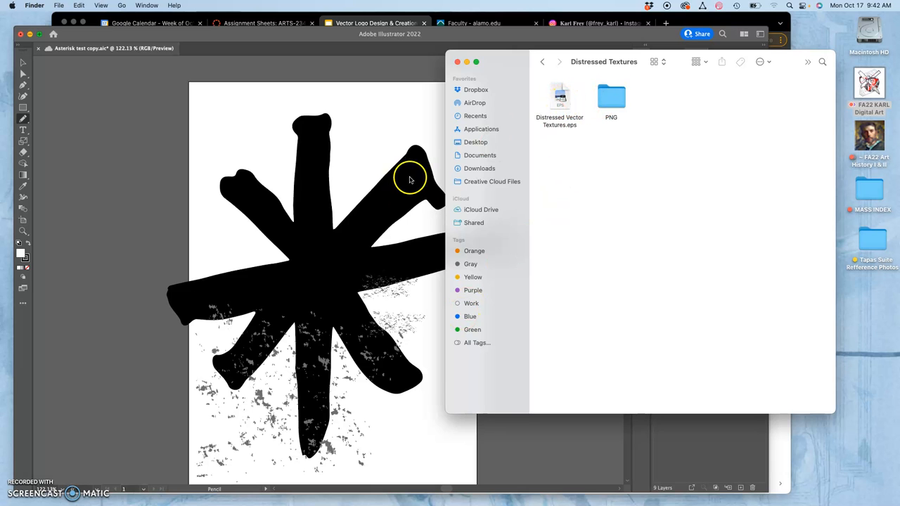
pyautogui.doubleClick(610, 97)
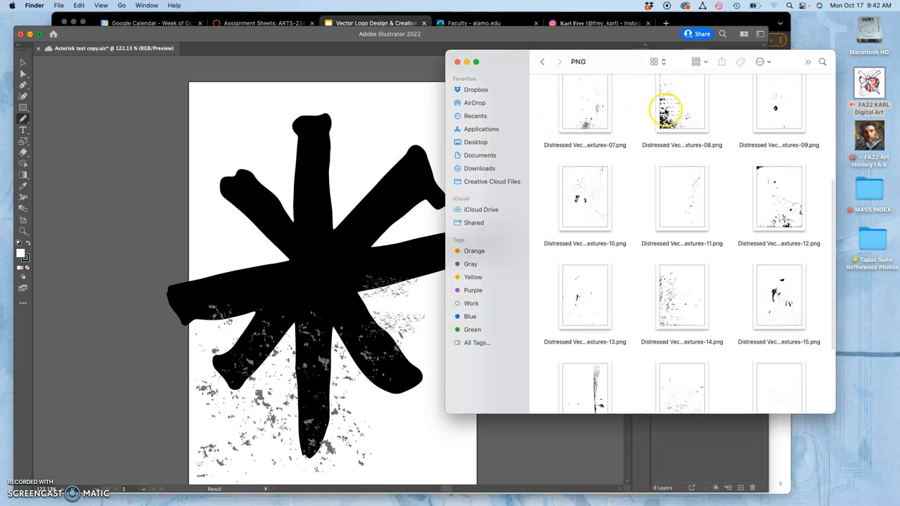
pyautogui.scroll(-3)
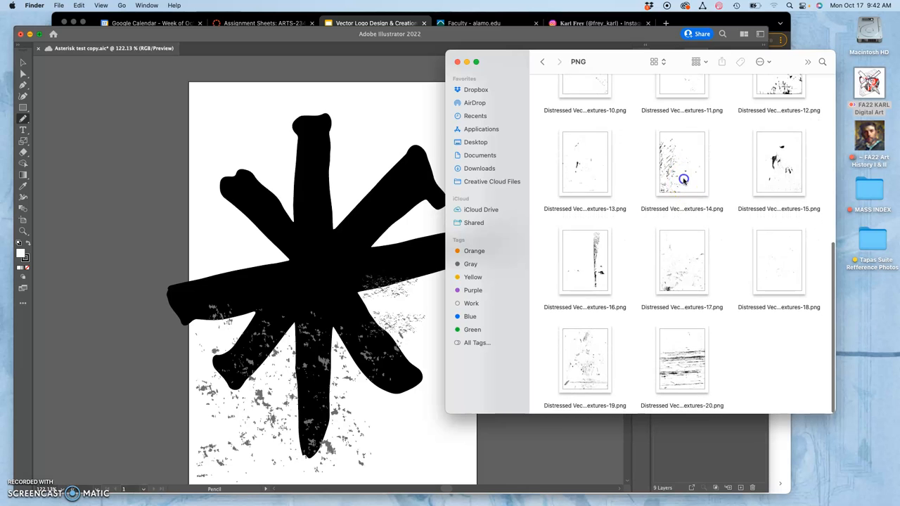
pyautogui.doubleClick(682, 162)
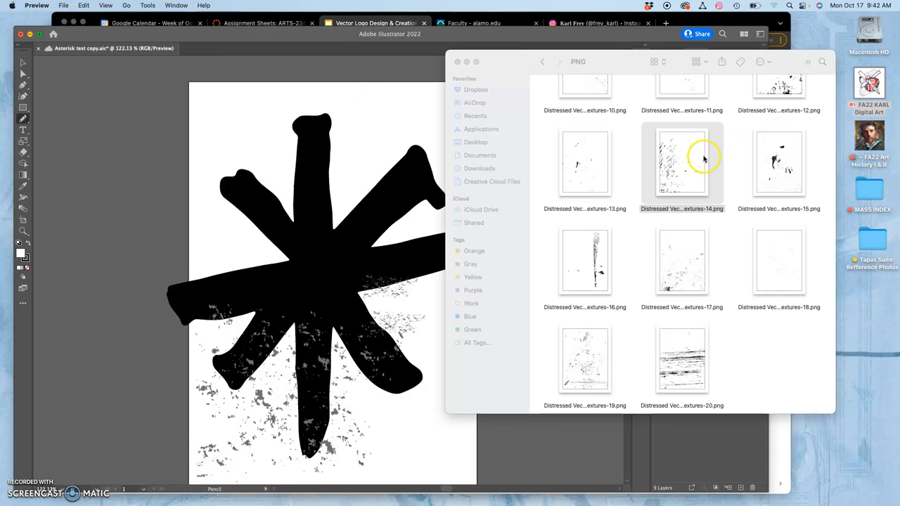
pyautogui.moveTo(283, 368)
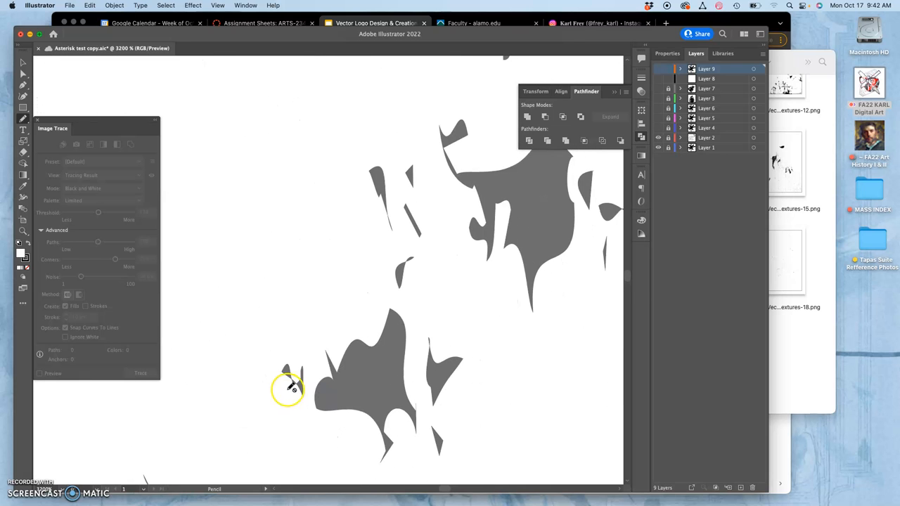
pyautogui.moveTo(436, 253)
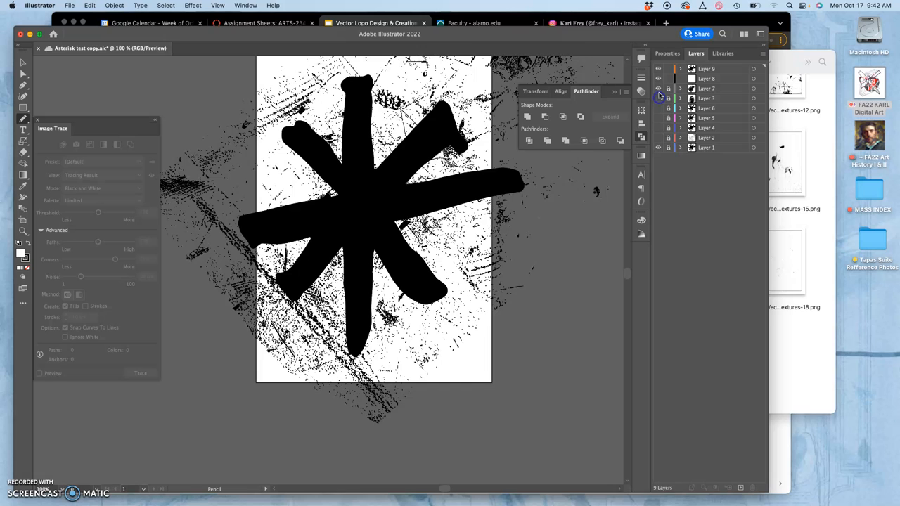
# Step: Toggle a texture layer's visibility so only the lightly speckled asterisk remains shown
pyautogui.click(658, 148)
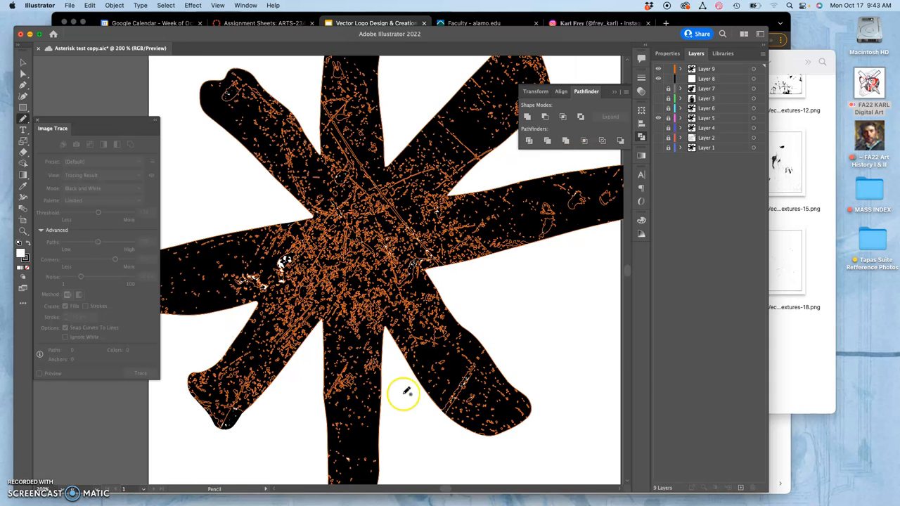
pyautogui.moveTo(545, 330)
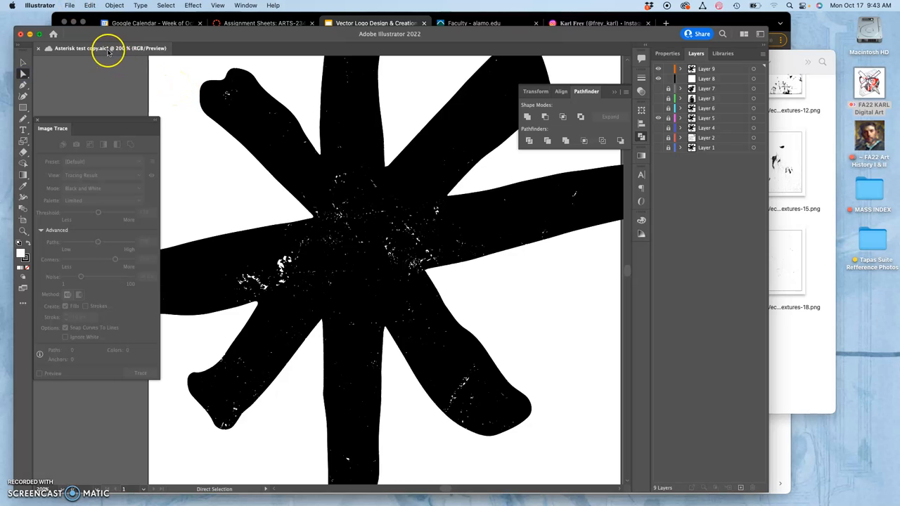
# Step: Save the artwork as Illustrator EPS 'Karl Asterisk test copy.eps' on the Desktop, accepting default EPS options
pyautogui.click(67, 7)
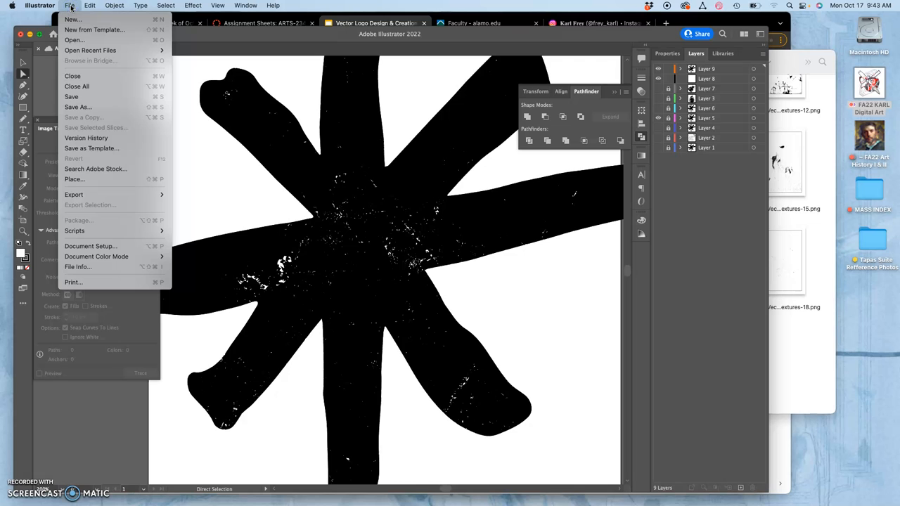
pyautogui.moveTo(87, 106)
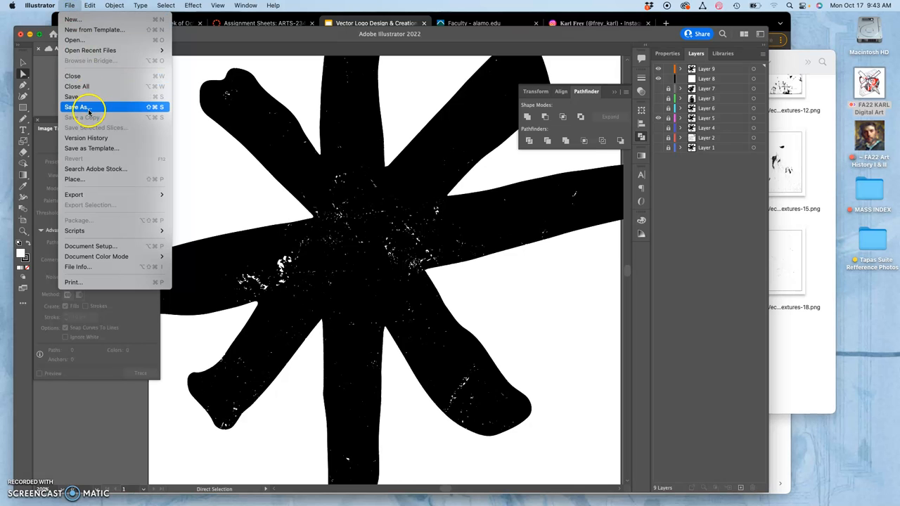
pyautogui.click(81, 107)
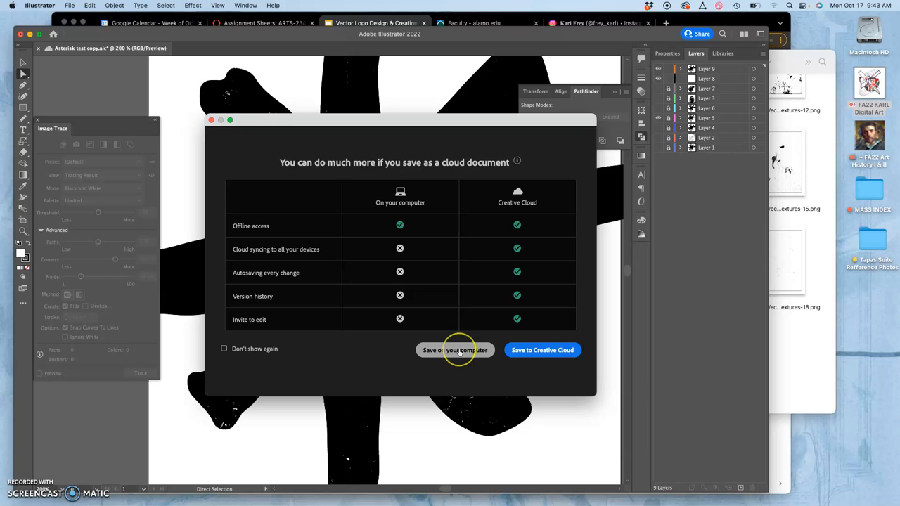
pyautogui.click(454, 350)
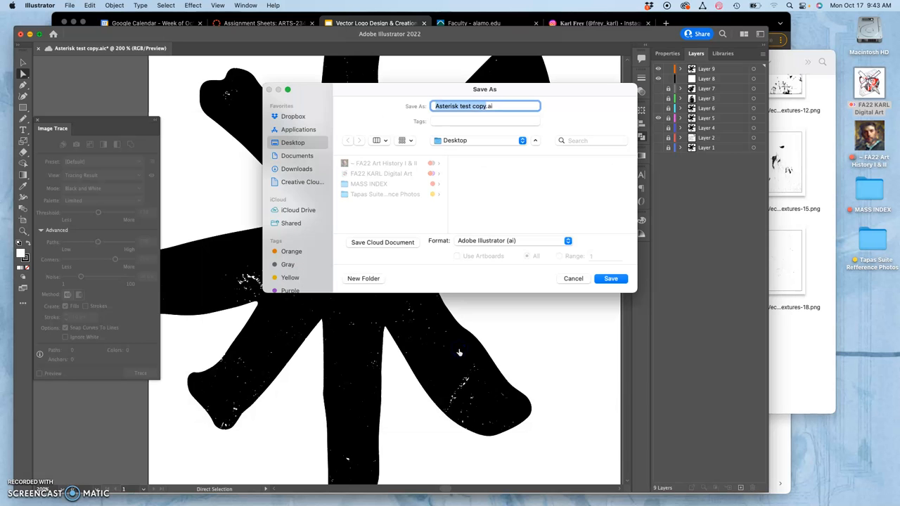
pyautogui.moveTo(458, 180)
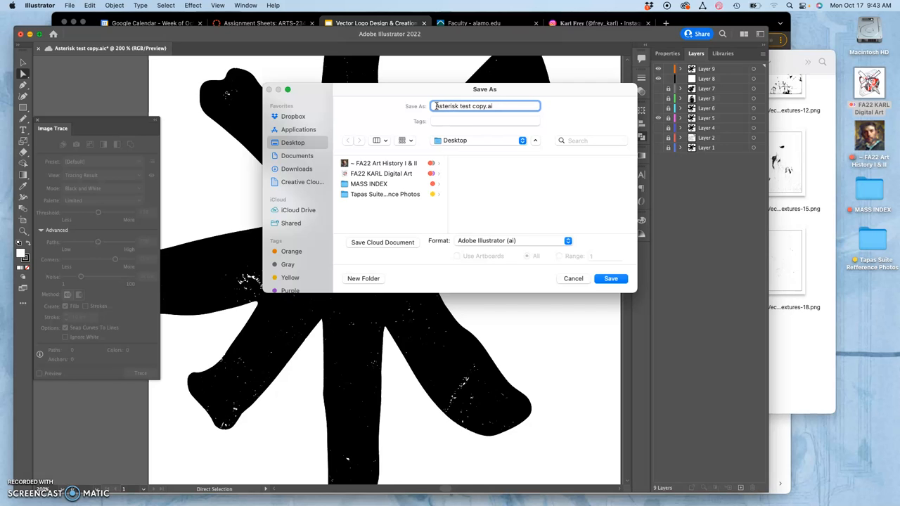
pyautogui.write('Karl')
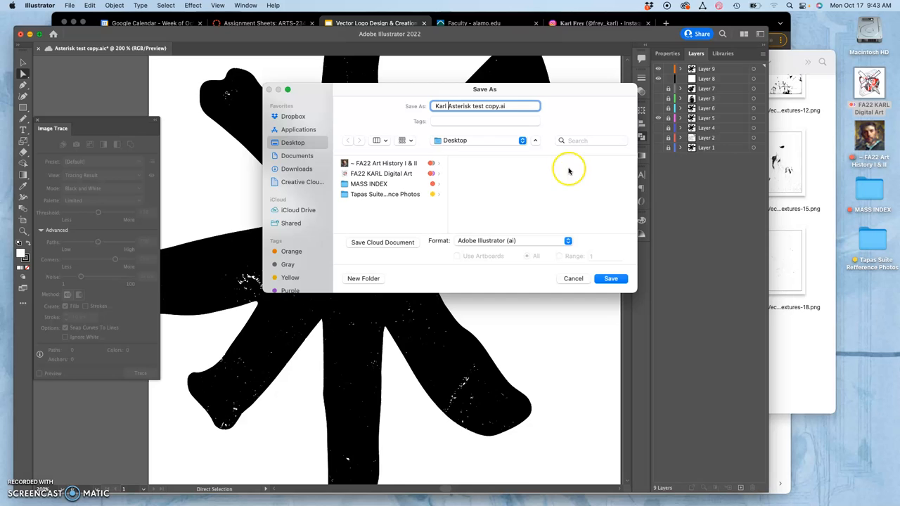
pyautogui.moveTo(476, 152)
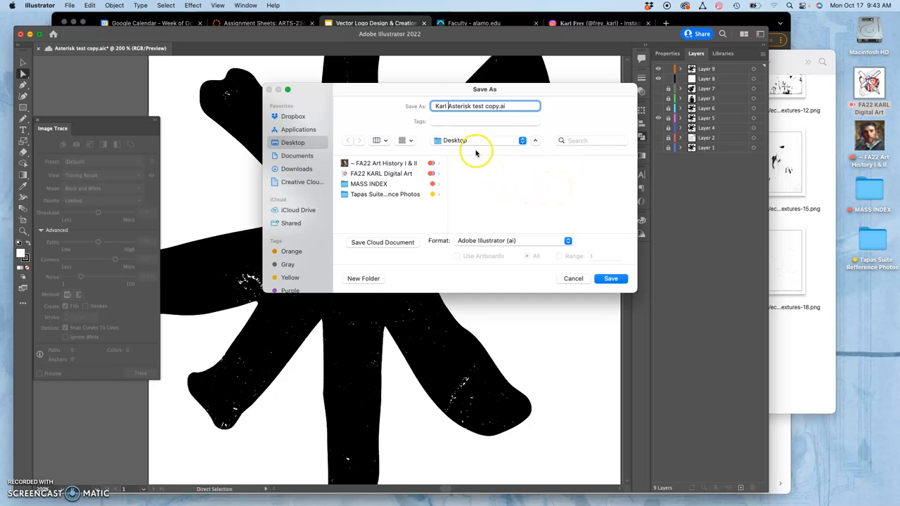
pyautogui.moveTo(471, 145)
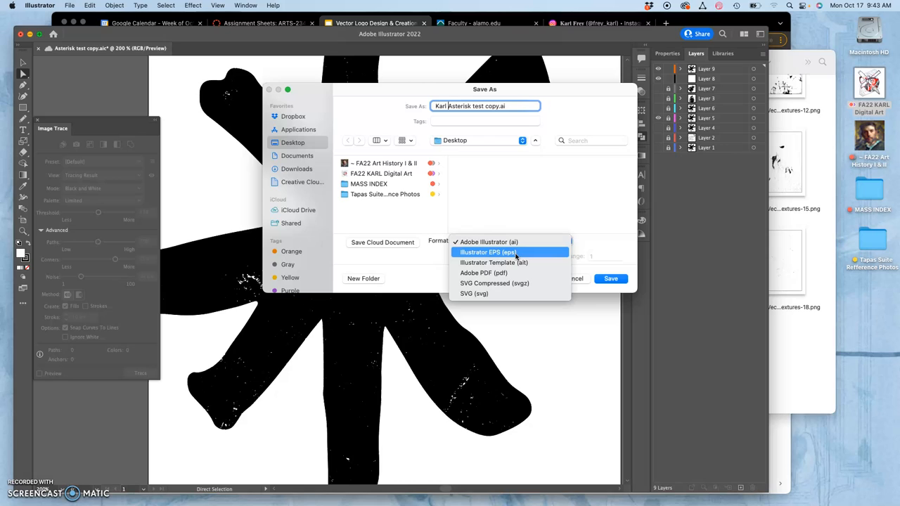
pyautogui.click(494, 251)
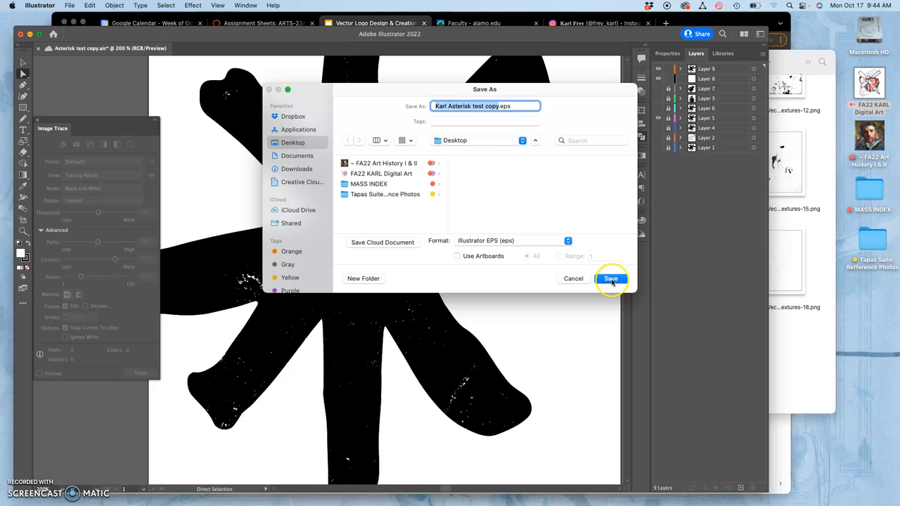
pyautogui.click(609, 278)
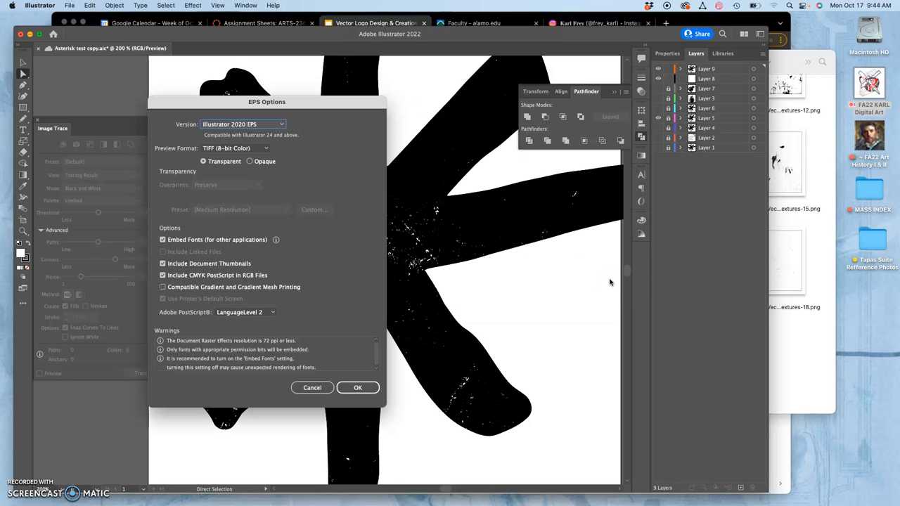
pyautogui.click(357, 388)
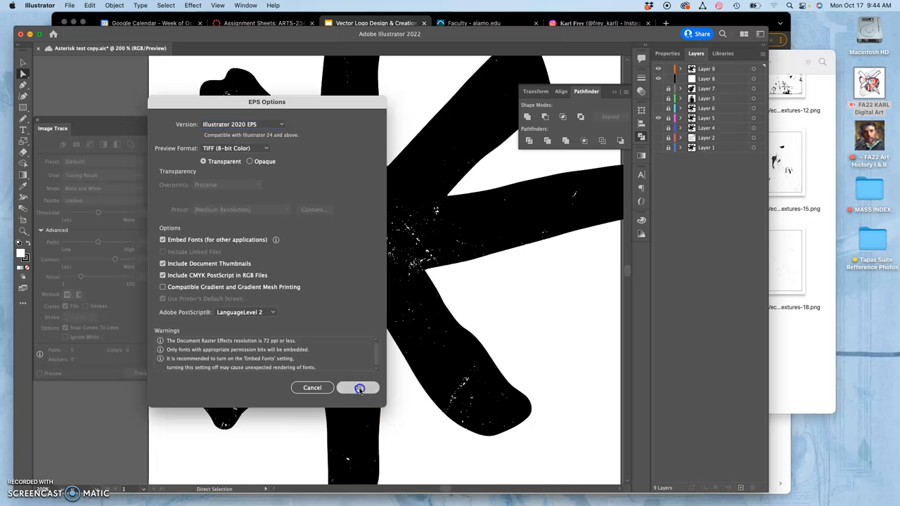
pyautogui.click(357, 388)
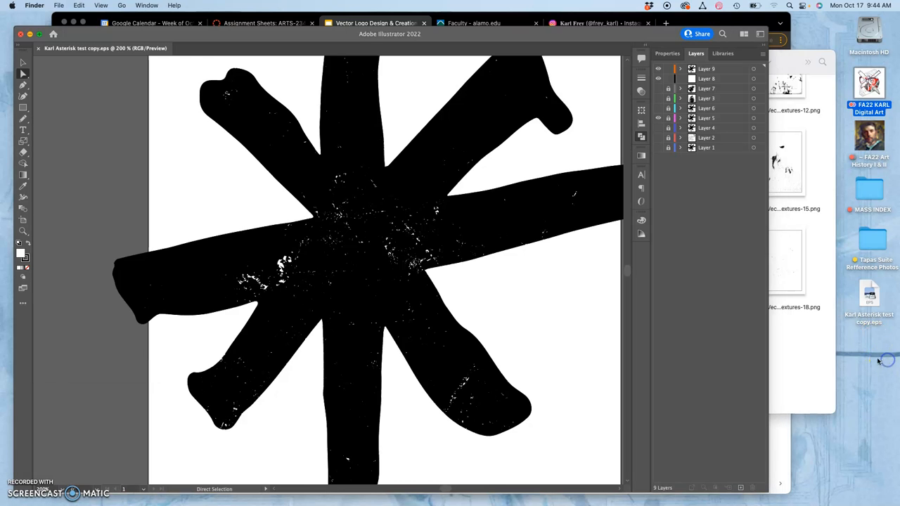
# Step: Select and right-click the asterisk EPS on the desktop, then close the Illustrator document
pyautogui.click(870, 293)
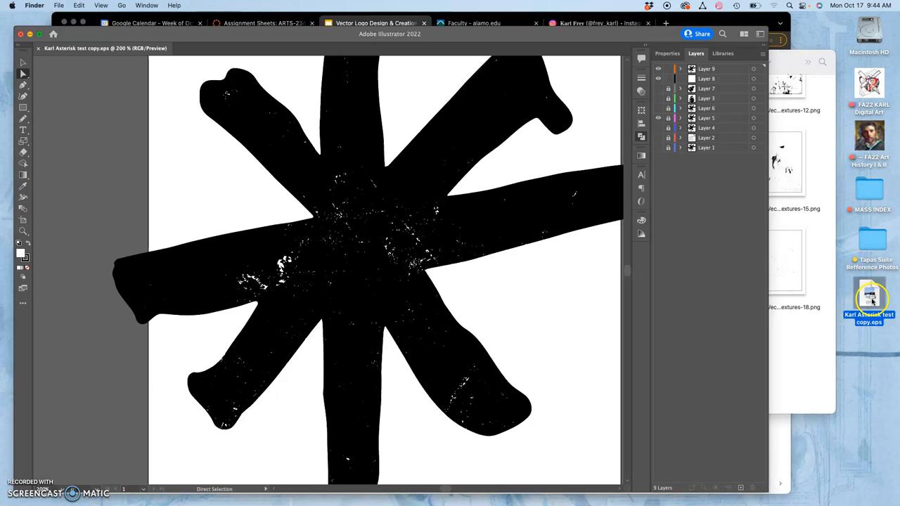
pyautogui.rightClick(869, 299)
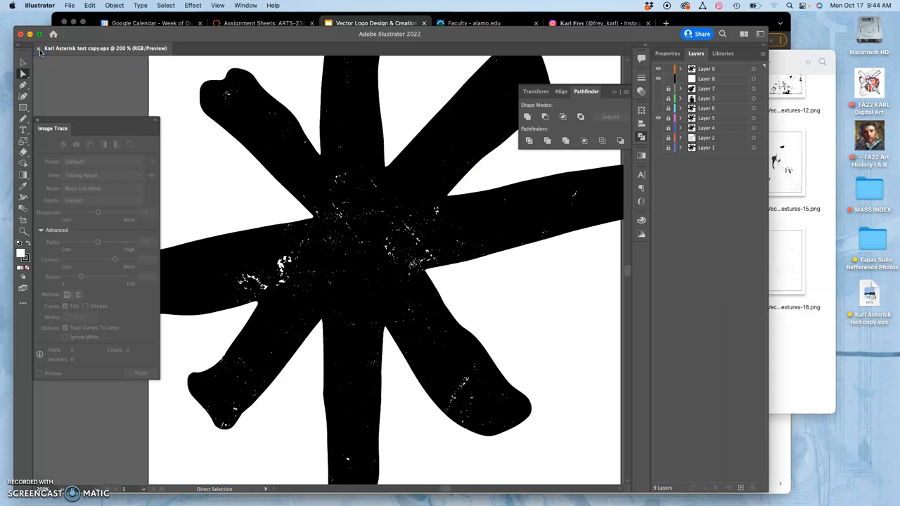
pyautogui.click(37, 48)
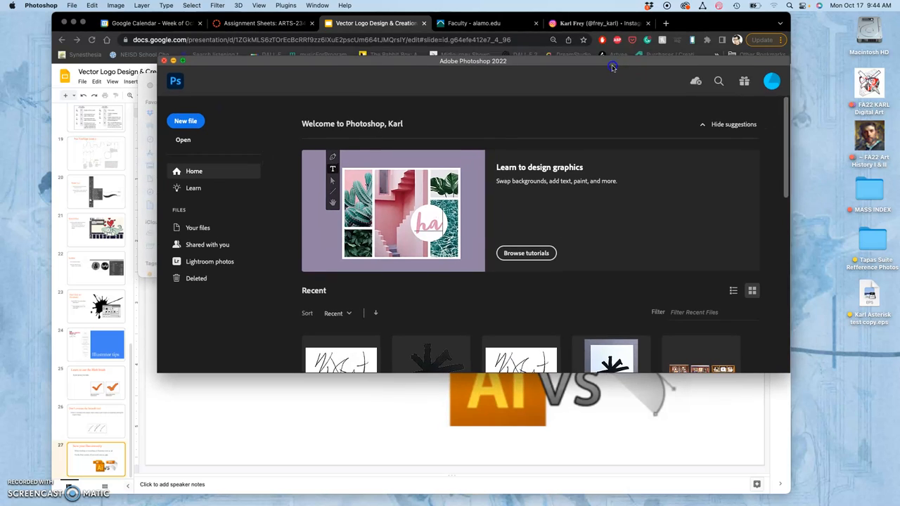
pyautogui.moveTo(613, 66); pyautogui.dragTo(630, 65)
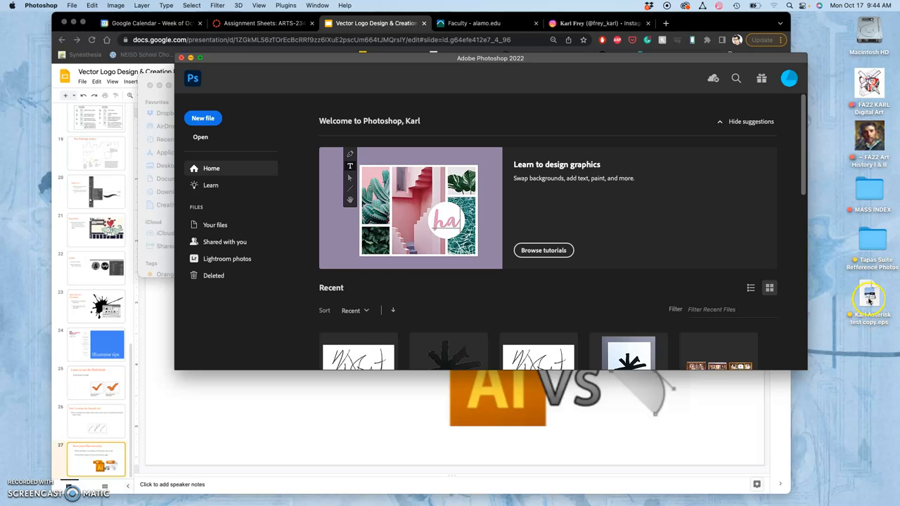
pyautogui.rightClick(866, 299)
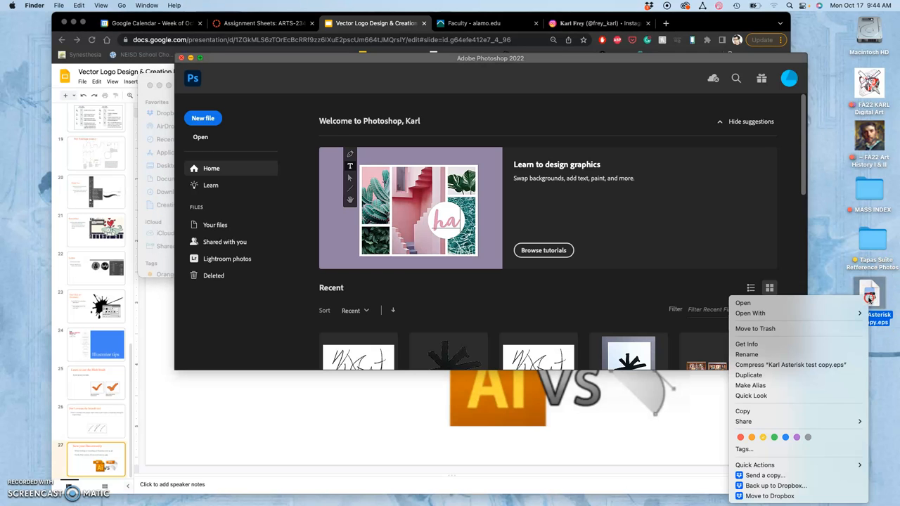
pyautogui.click(750, 313)
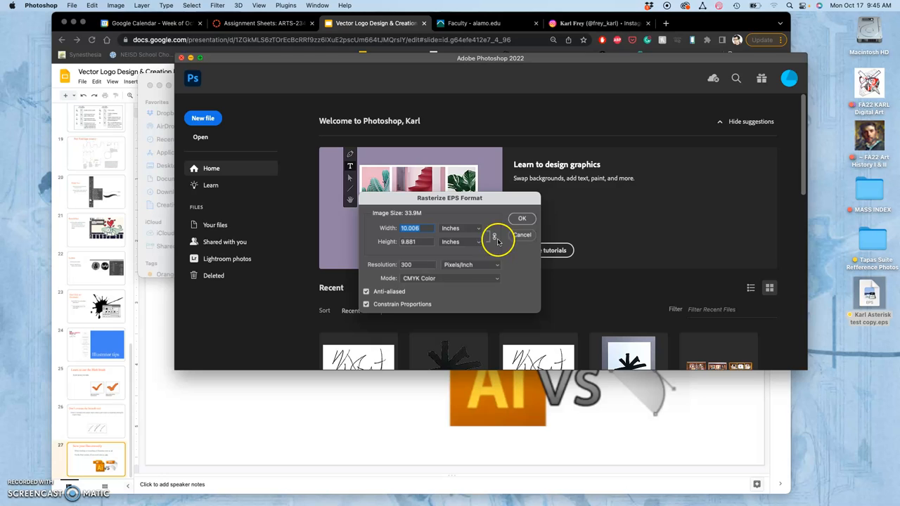
pyautogui.click(521, 218)
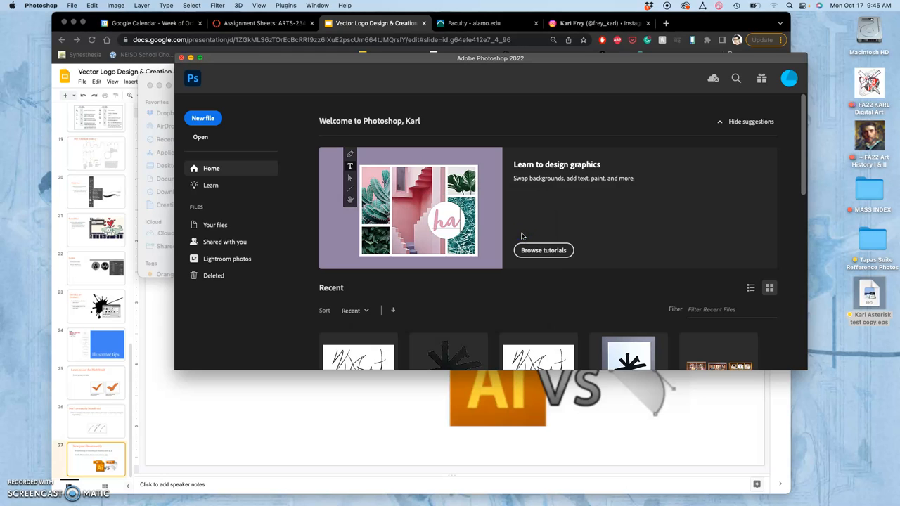
pyautogui.moveTo(413, 98)
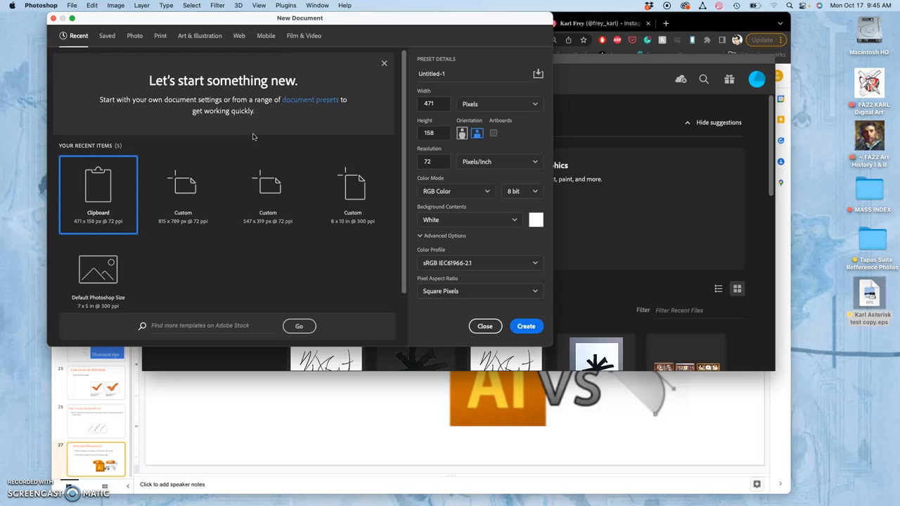
# Step: Create a new 8 × 10 inch document at 350 pixels per inch
pyautogui.click(499, 103)
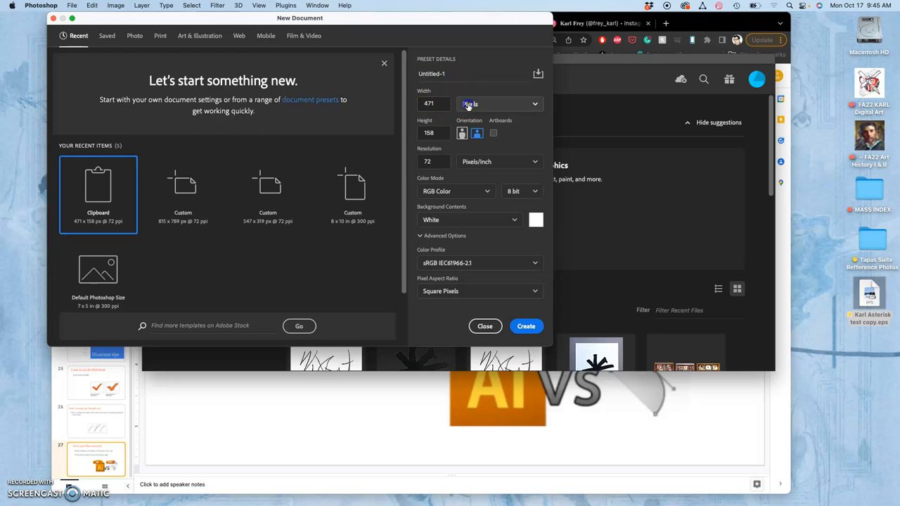
pyautogui.click(499, 103)
pyautogui.write('10')
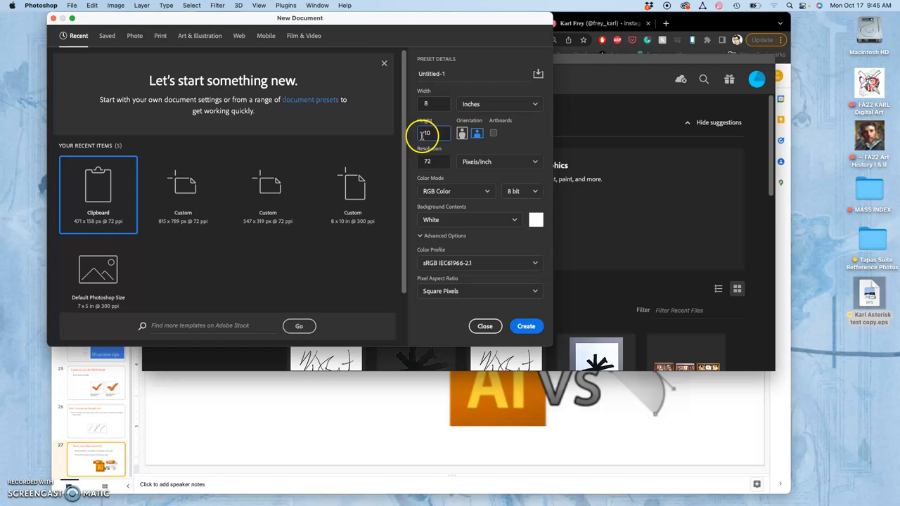
pyautogui.click(427, 162)
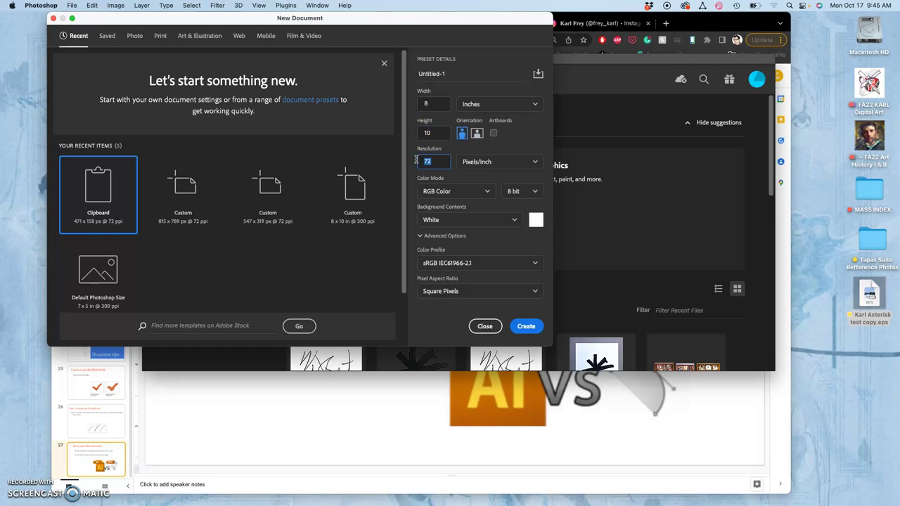
pyautogui.write('350')
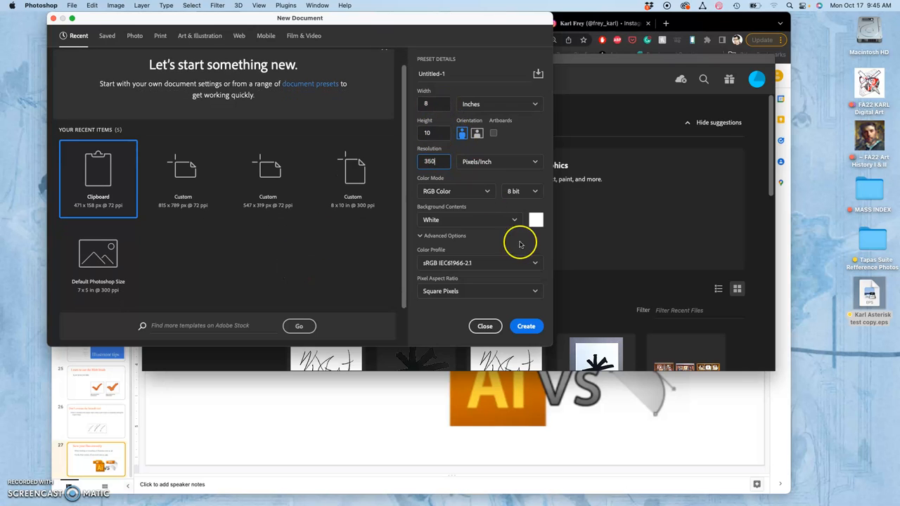
pyautogui.click(526, 326)
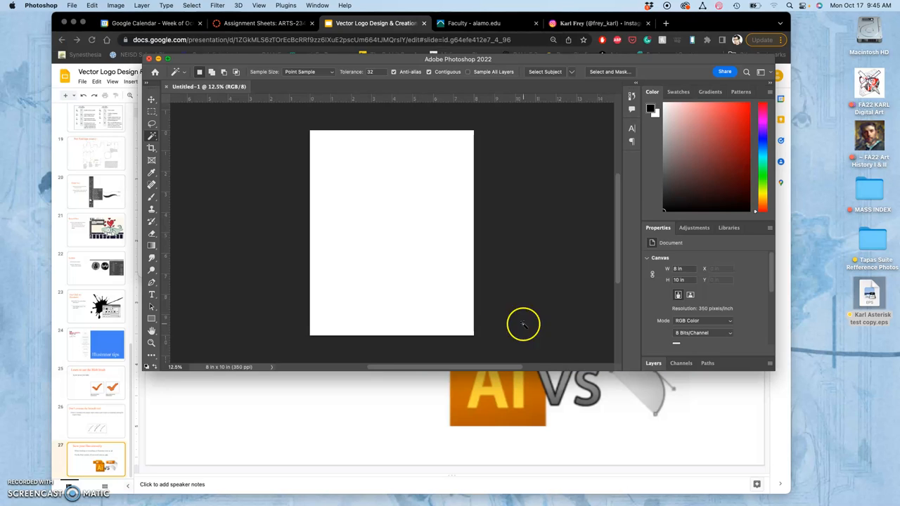
pyautogui.moveTo(421, 280)
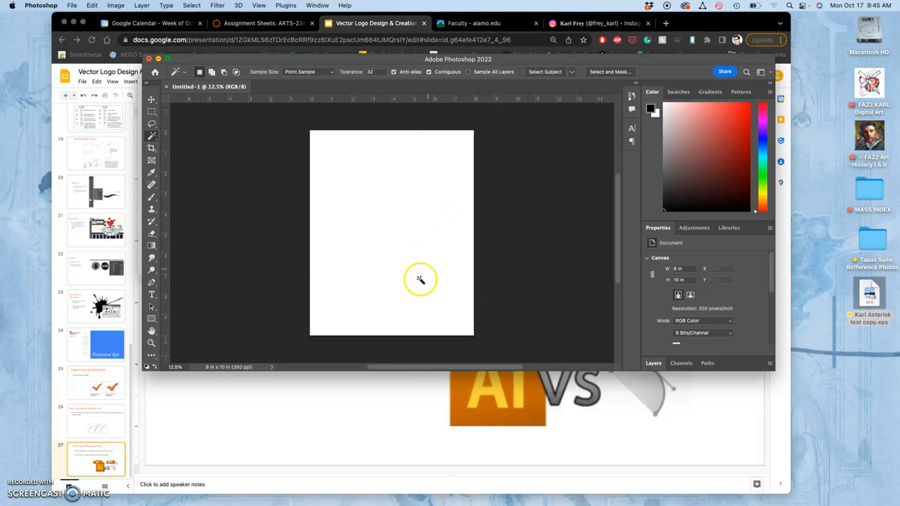
pyautogui.moveTo(443, 290)
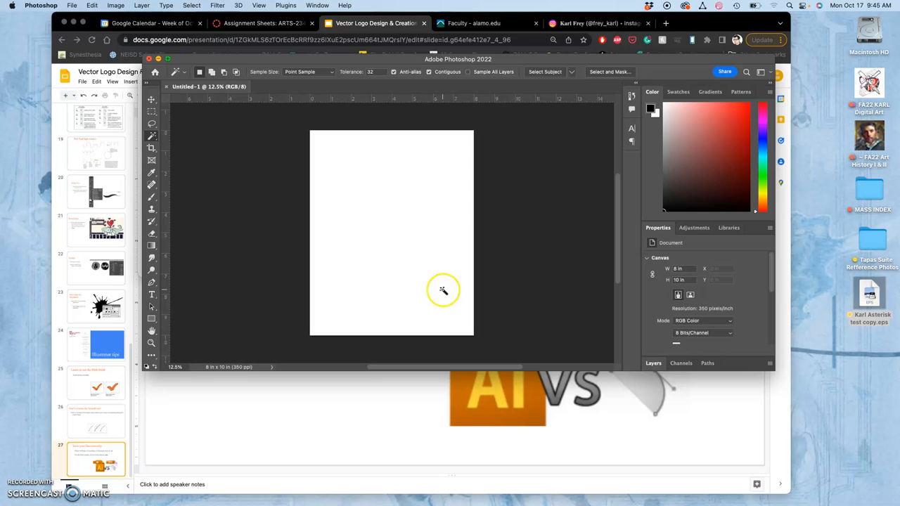
pyautogui.moveTo(868, 294)
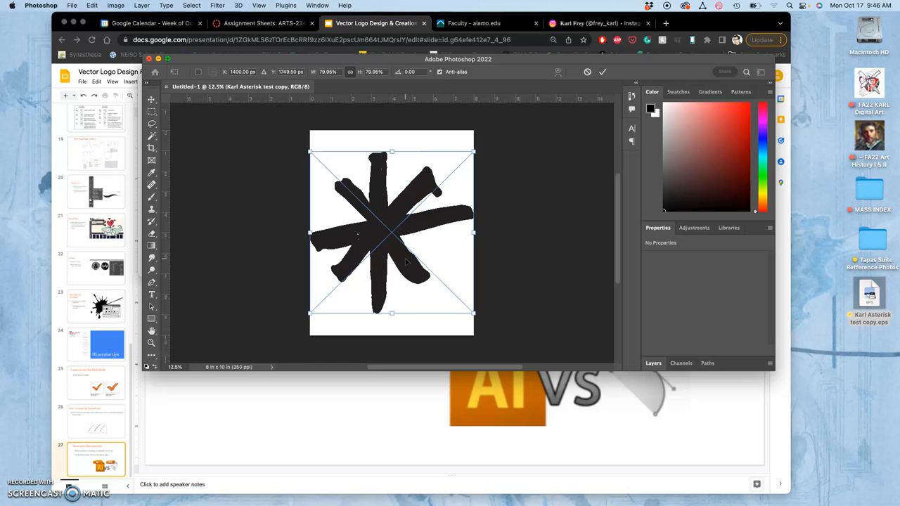
pyautogui.moveTo(473, 153)
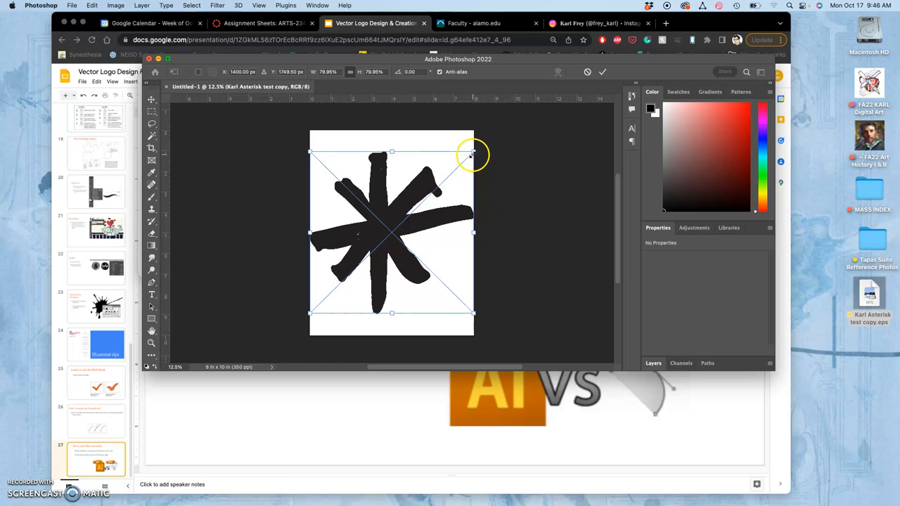
pyautogui.moveTo(720, 332)
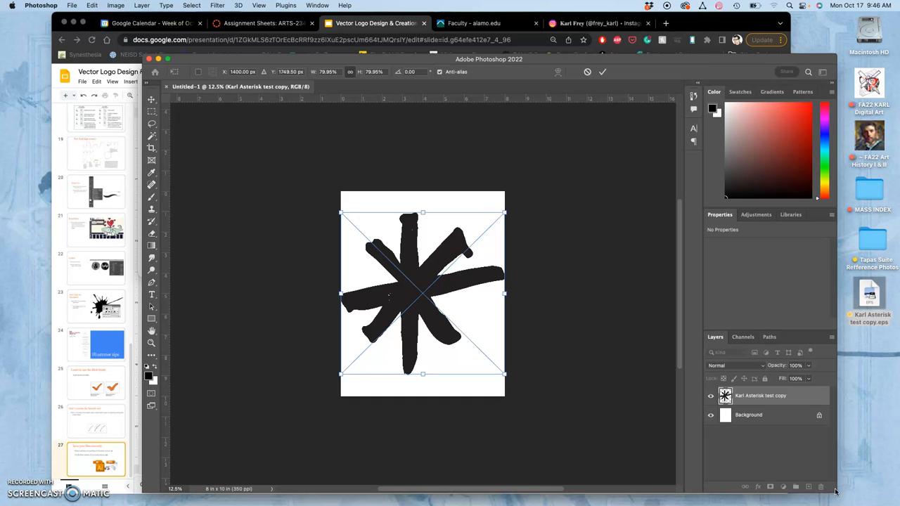
pyautogui.moveTo(624, 446)
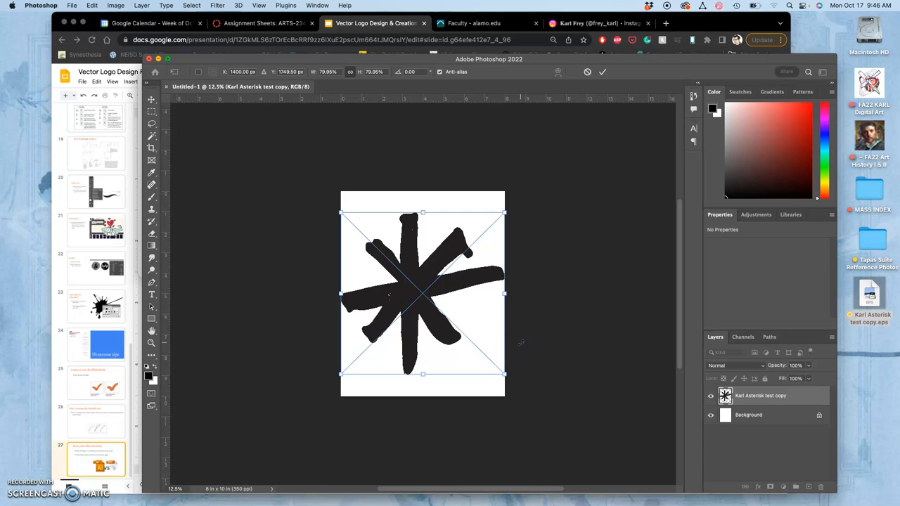
pyautogui.moveTo(789, 403)
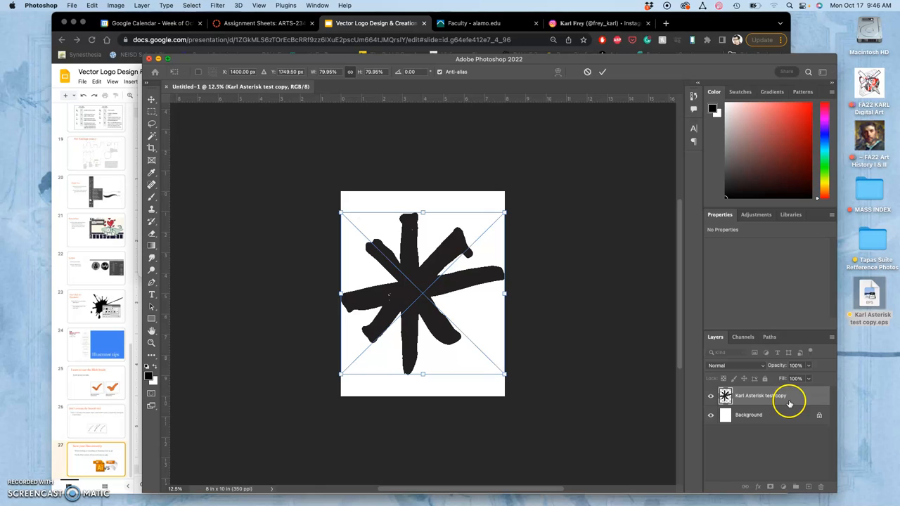
pyautogui.moveTo(790, 403)
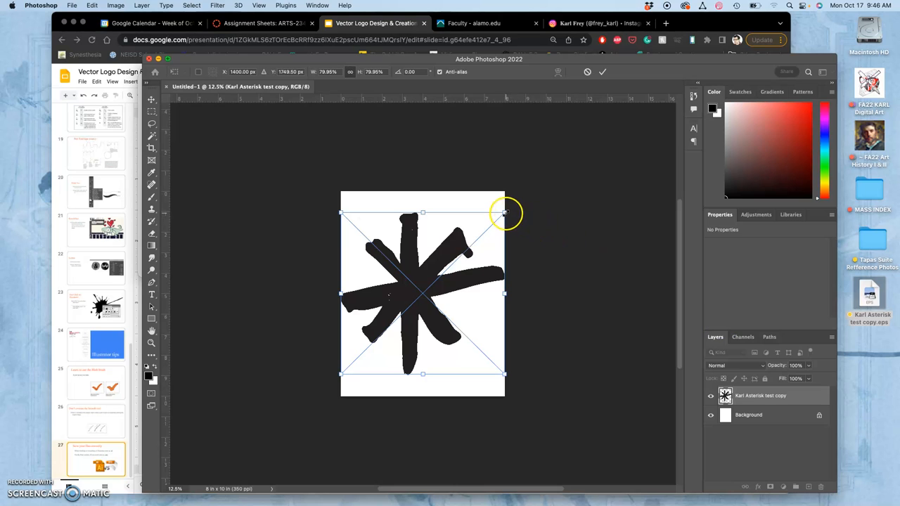
# Step: Scale the placed asterisk to about 7.1 inches and center it on the page
pyautogui.moveTo(505, 213); pyautogui.dragTo(502, 216)
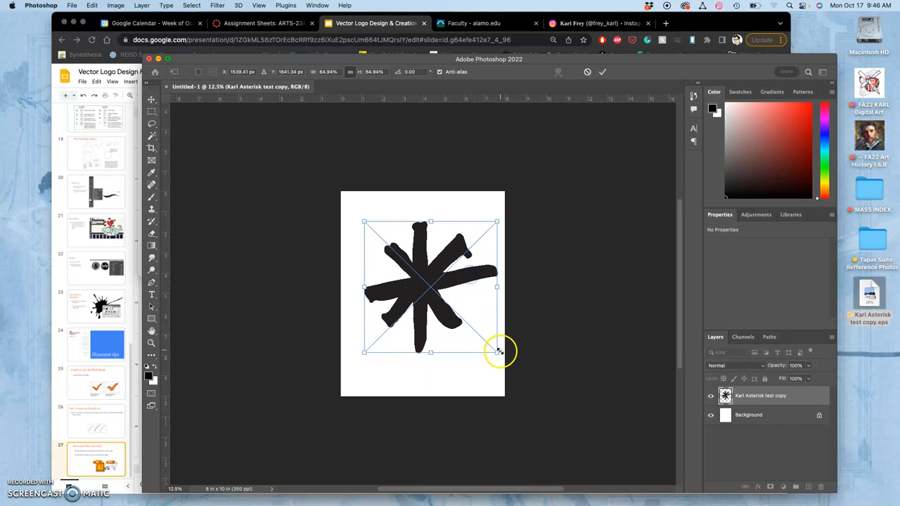
pyautogui.moveTo(497, 351); pyautogui.dragTo(501, 354)
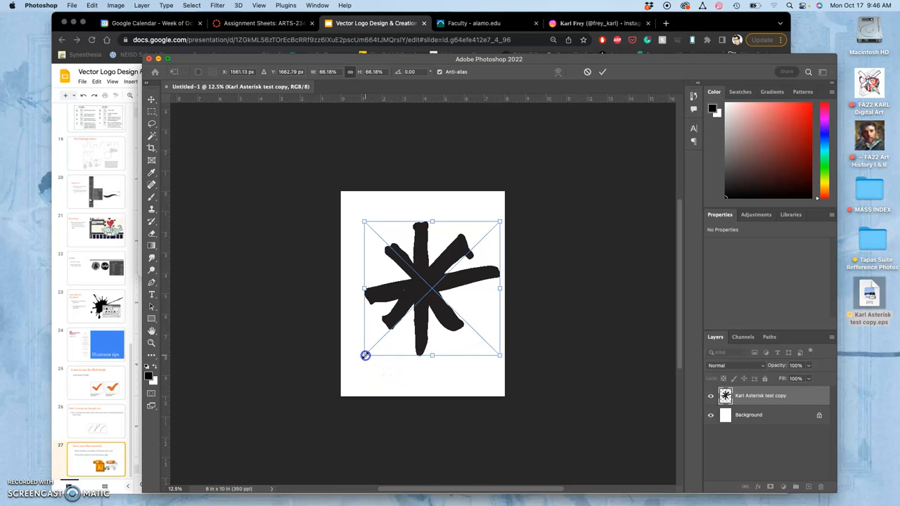
pyautogui.moveTo(365, 356); pyautogui.dragTo(359, 359)
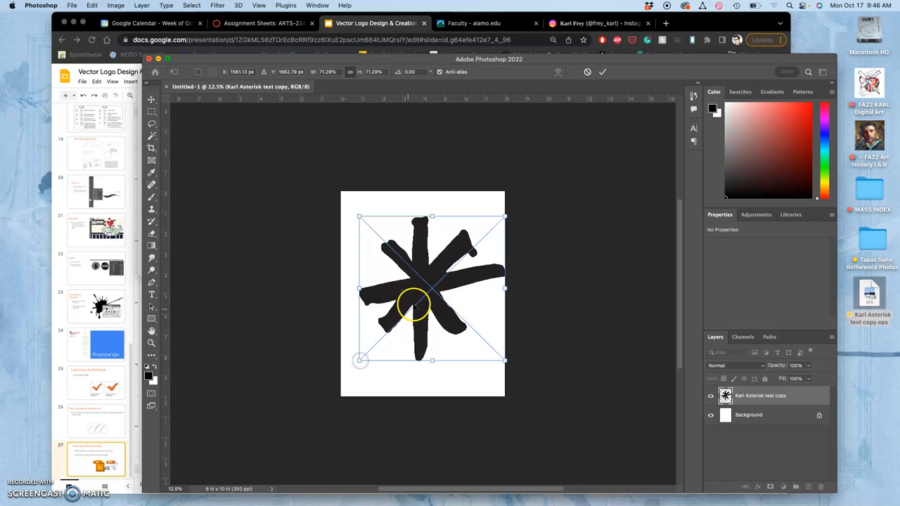
pyautogui.moveTo(432, 291); pyautogui.dragTo(422, 292)
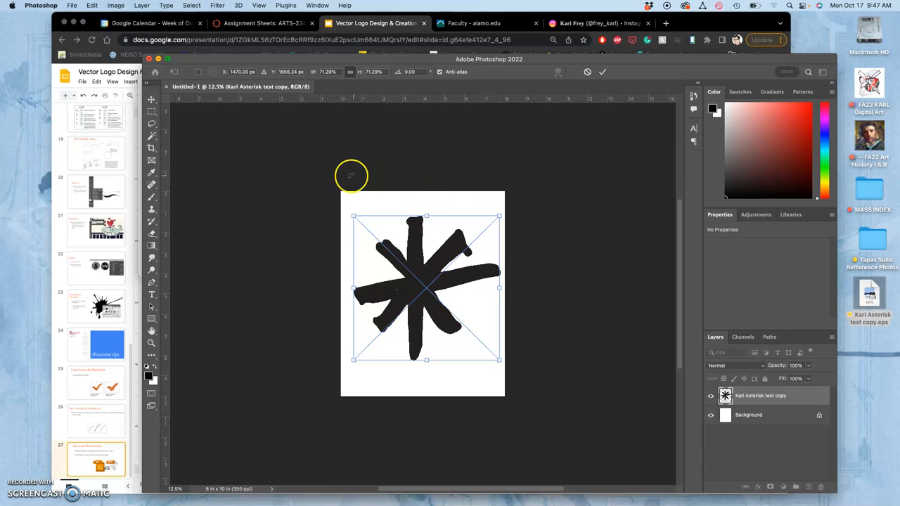
pyautogui.moveTo(341, 362)
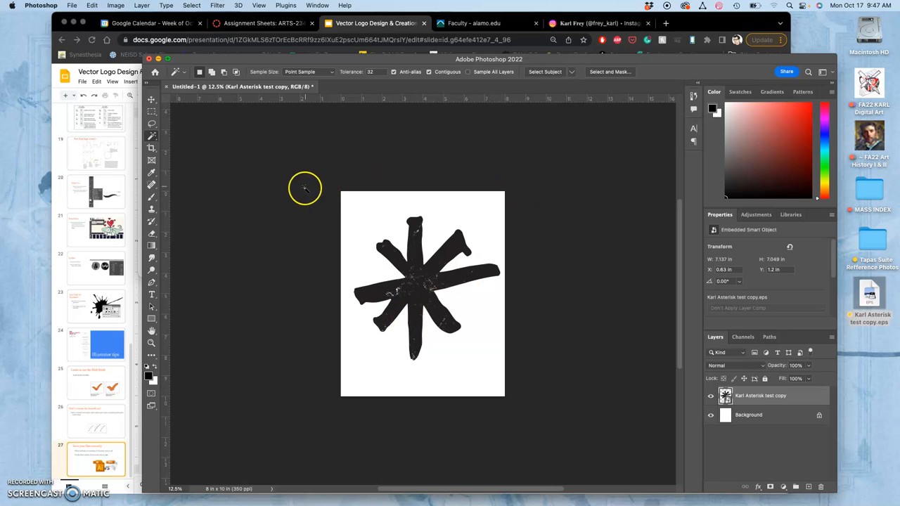
pyautogui.moveTo(334, 337)
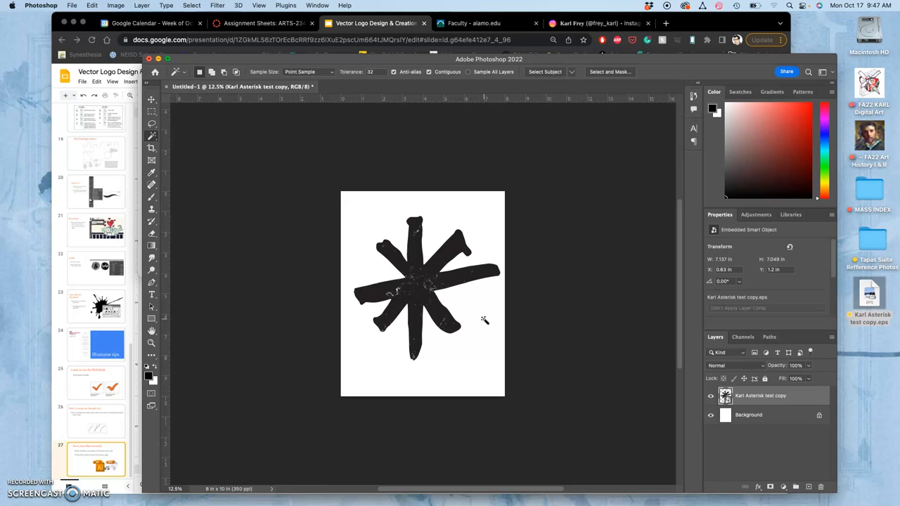
pyautogui.click(151, 105)
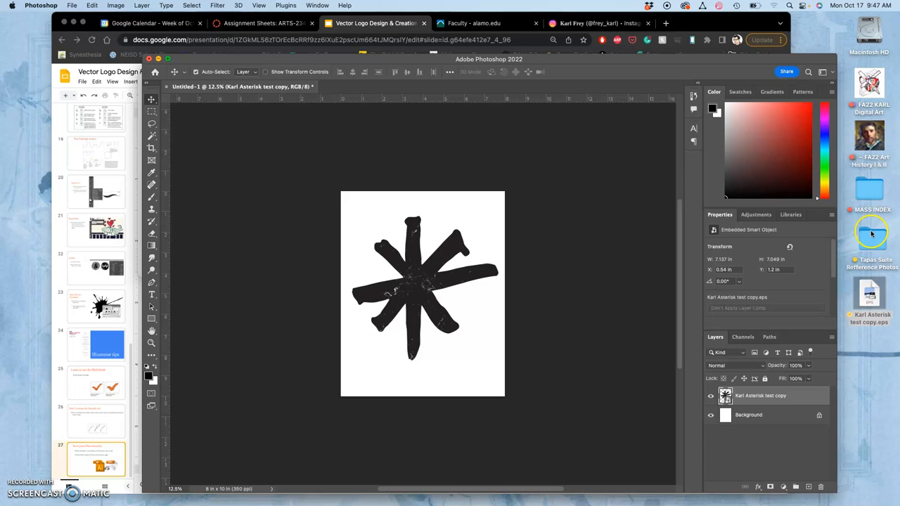
pyautogui.moveTo(870, 253)
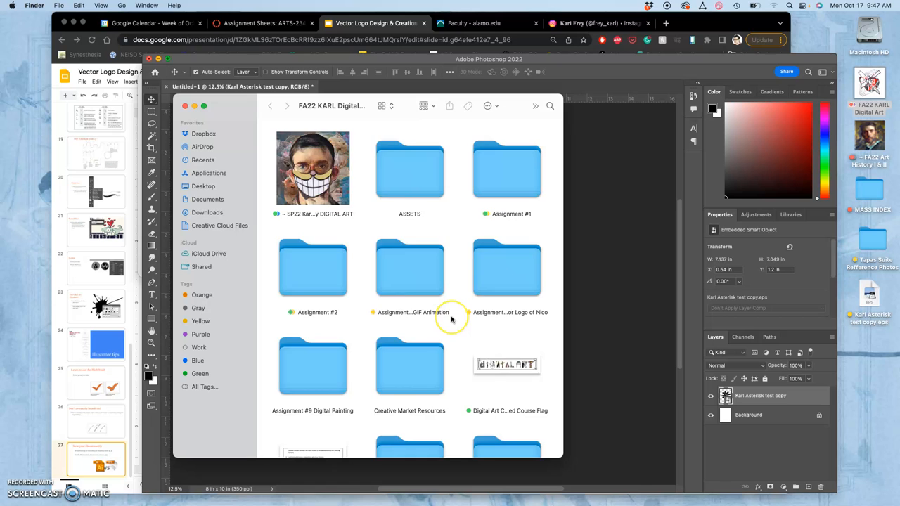
# Step: Scroll the Vonnegut folder and open the Kurt Vonnegut signature JPG and EPS files
pyautogui.scroll(-3)
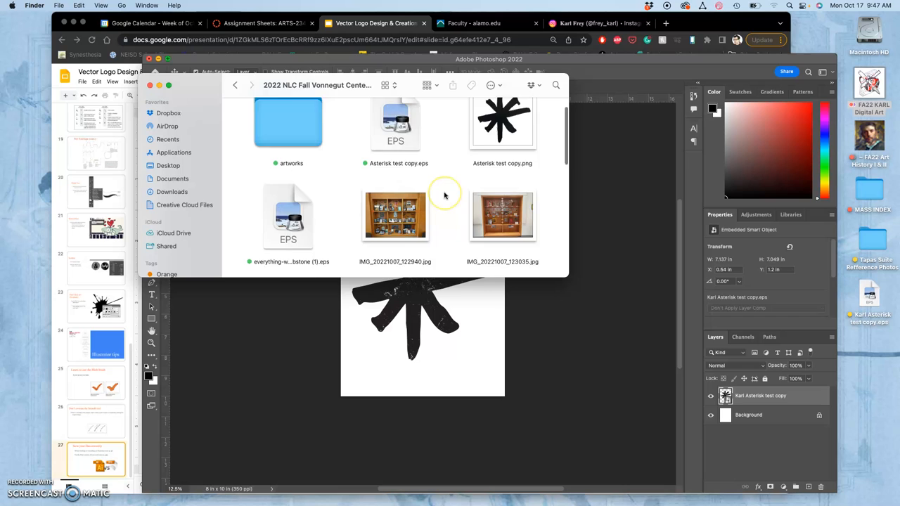
pyautogui.scroll(-3)
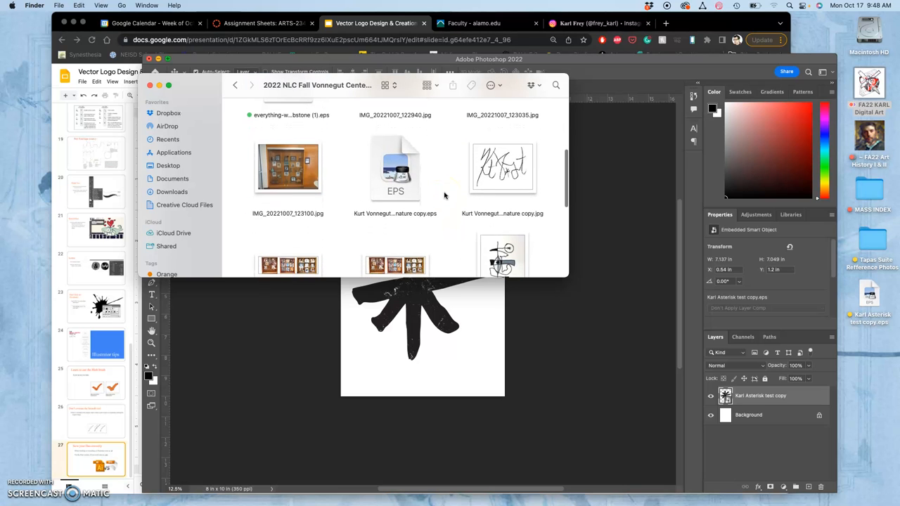
pyautogui.scroll(-3)
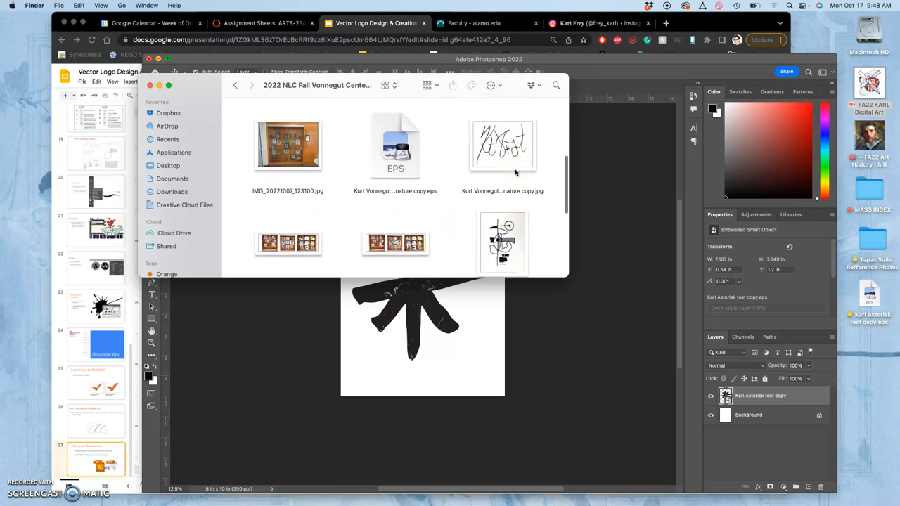
pyautogui.scroll(-3)
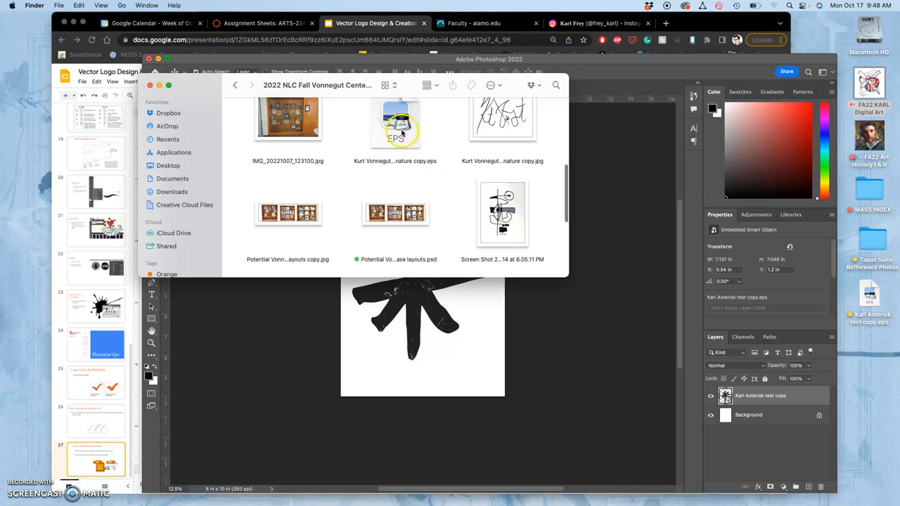
pyautogui.click(502, 120)
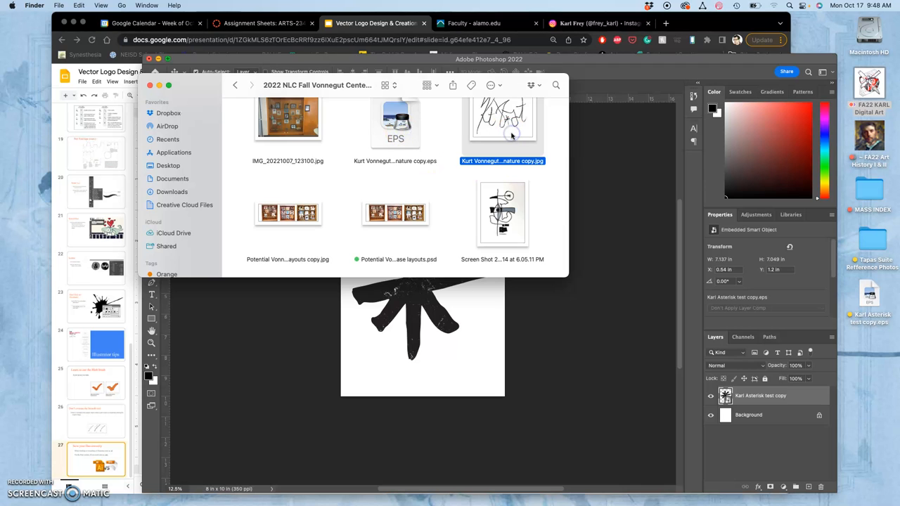
pyautogui.doubleClick(502, 123)
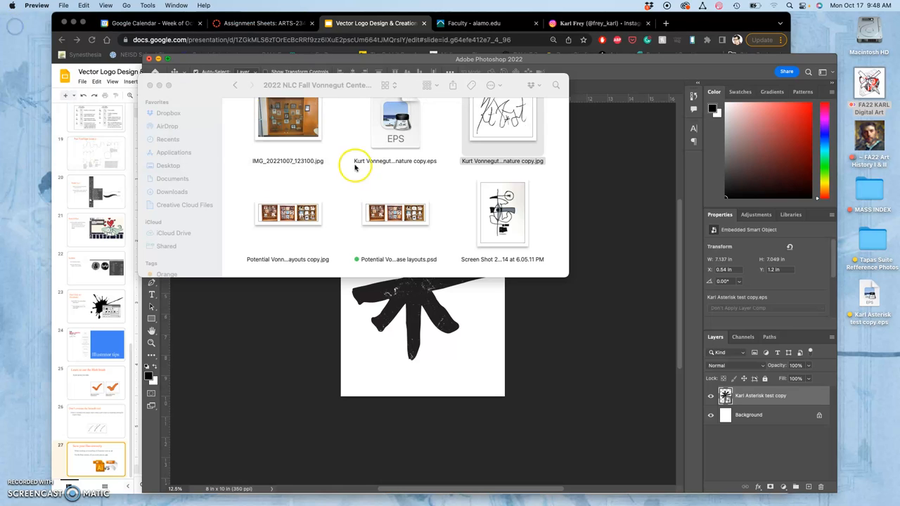
pyautogui.click(395, 123)
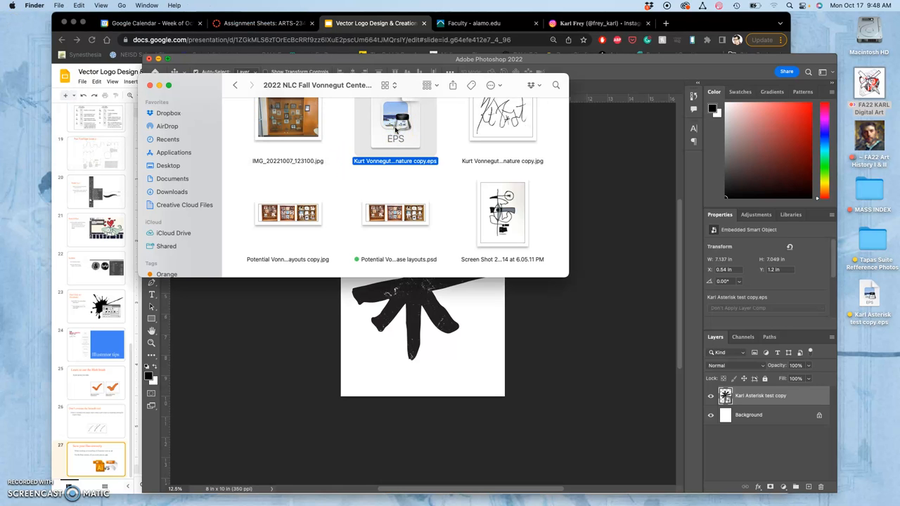
pyautogui.doubleClick(395, 120)
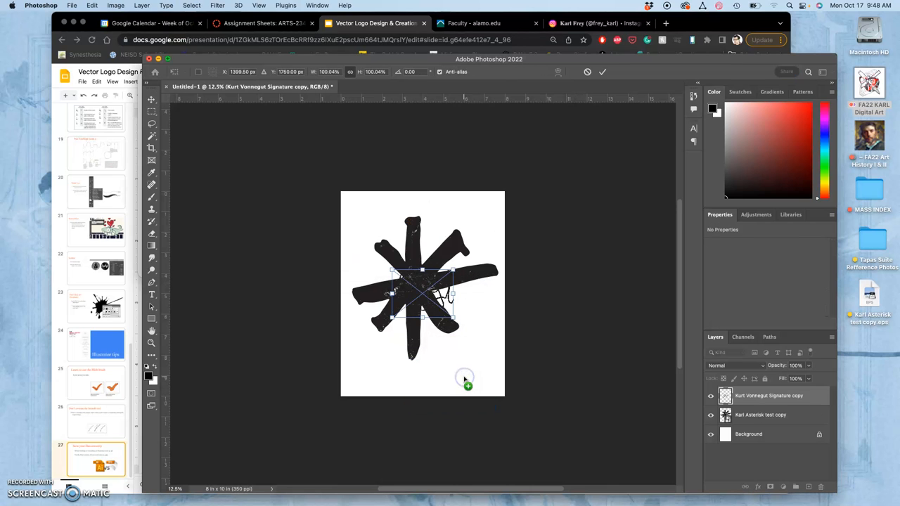
# Step: Move the signature to the bottom-right corner and shrink it to about 2.4 inches wide
pyautogui.moveTo(421, 295); pyautogui.dragTo(468, 366)
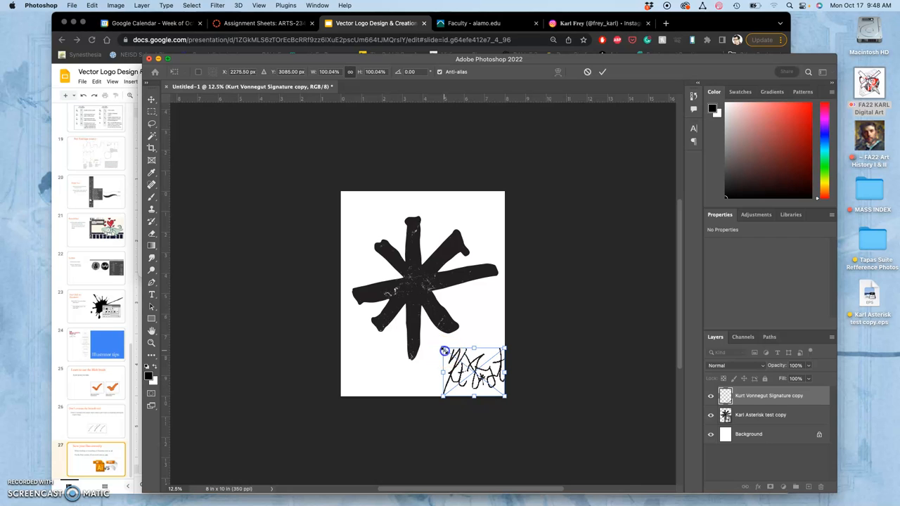
pyautogui.moveTo(474, 373); pyautogui.dragTo(467, 371)
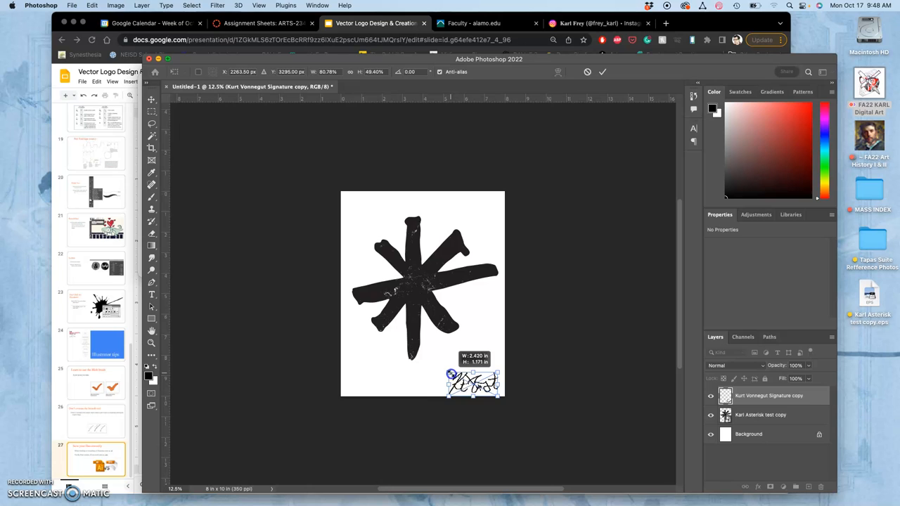
pyautogui.moveTo(450, 373); pyautogui.dragTo(467, 379)
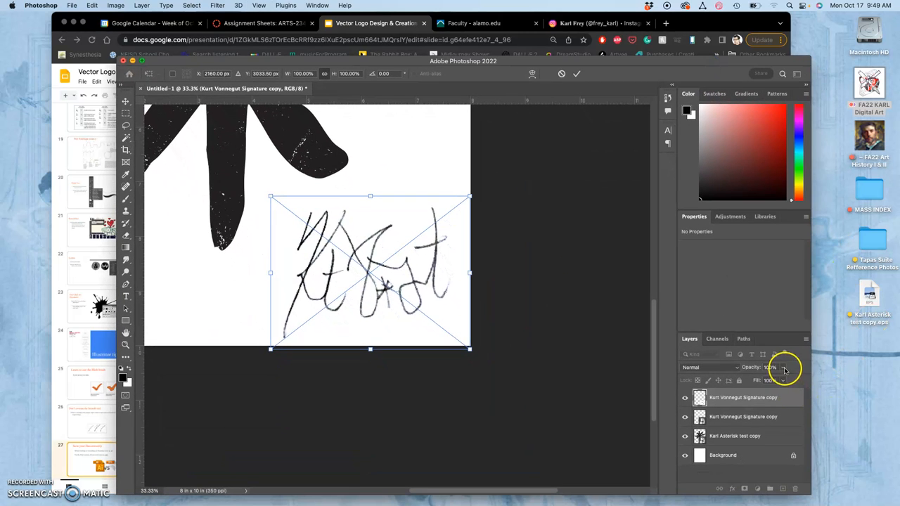
# Step: Set the duplicate signature to 47% opacity, shrink it to about 1.9 × 1.2 inches, and offset it
pyautogui.moveTo(783, 368); pyautogui.dragTo(758, 379)
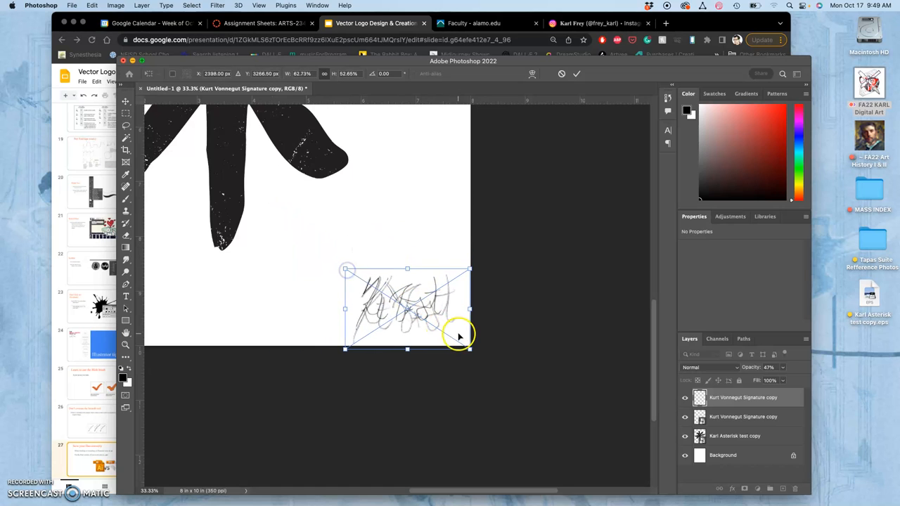
pyautogui.moveTo(469, 349); pyautogui.dragTo(455, 338)
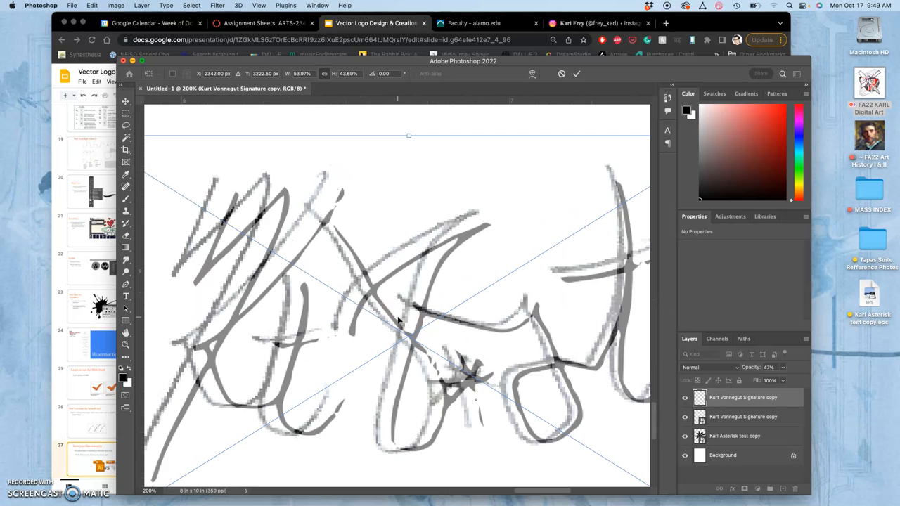
pyautogui.moveTo(397, 320); pyautogui.dragTo(415, 274)
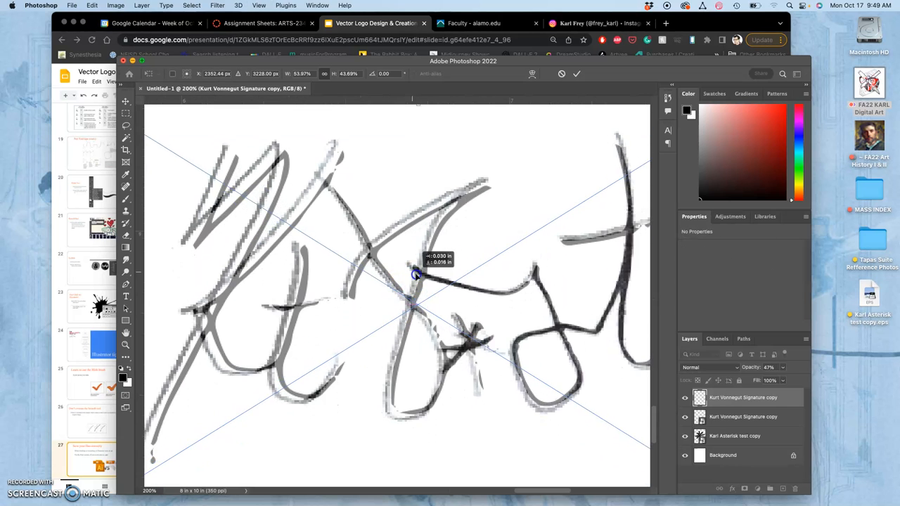
pyautogui.moveTo(415, 274); pyautogui.dragTo(425, 282)
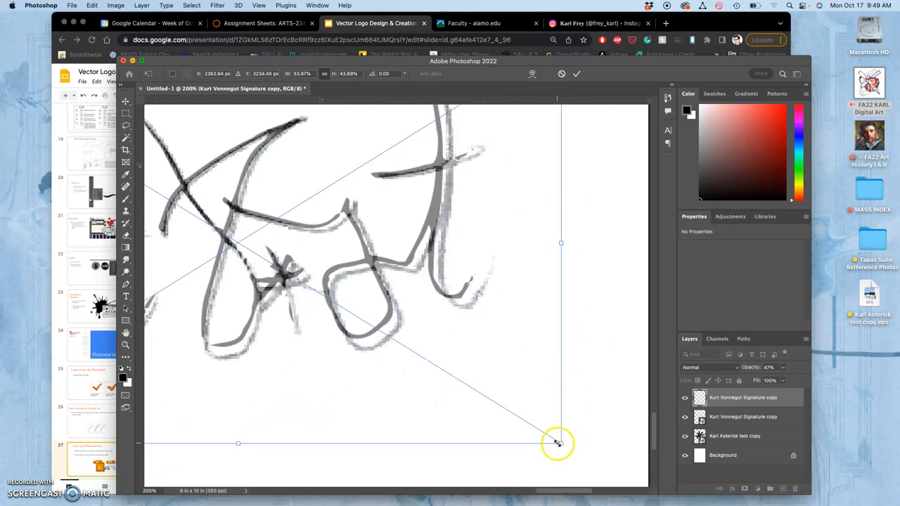
pyautogui.moveTo(557, 443); pyautogui.dragTo(548, 433)
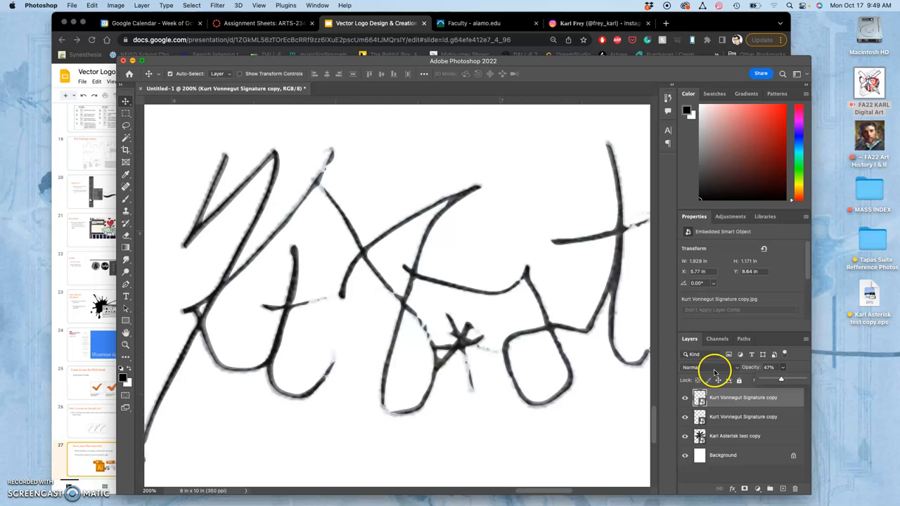
# Step: Set the signature copy to Hard Light blending at 92% opacity
pyautogui.click(703, 366)
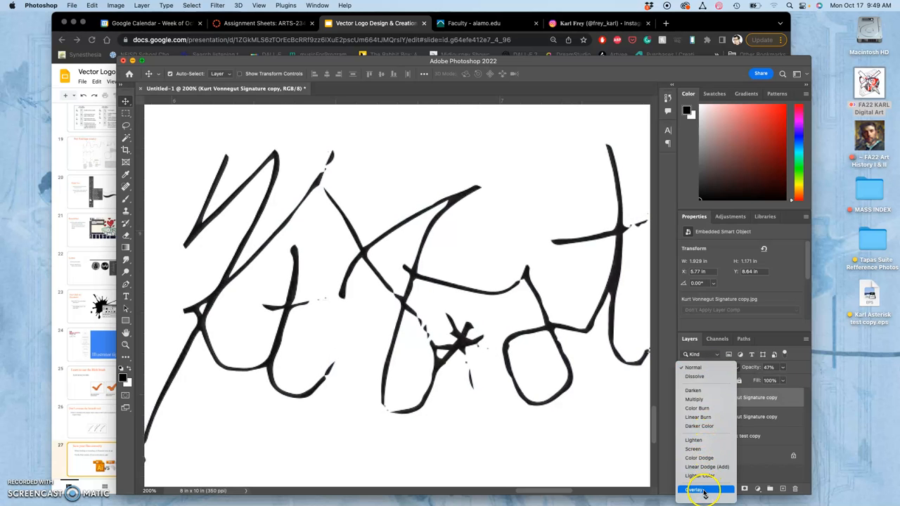
pyautogui.click(693, 487)
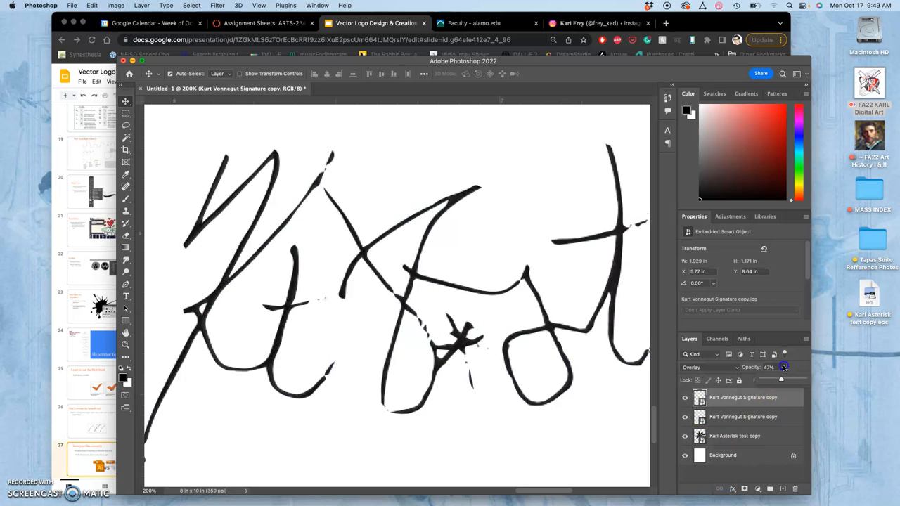
pyautogui.moveTo(780, 380); pyautogui.dragTo(807, 379)
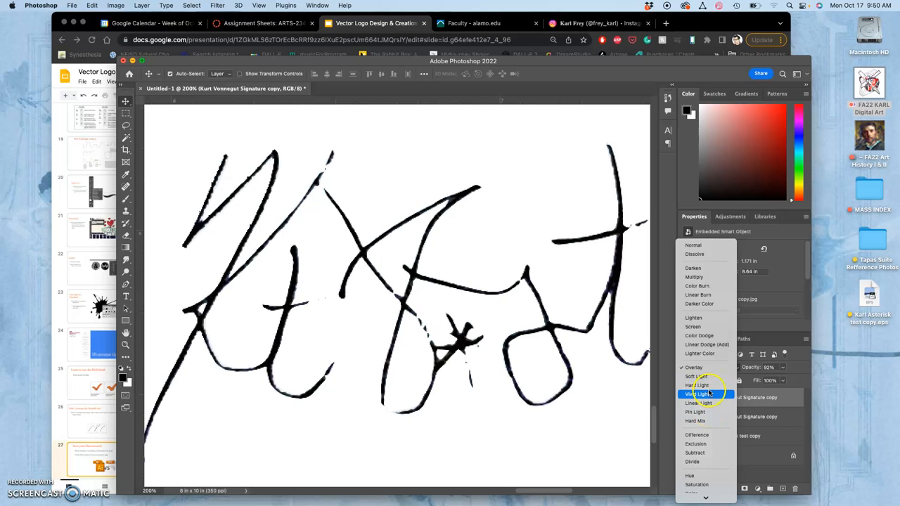
pyautogui.click(696, 385)
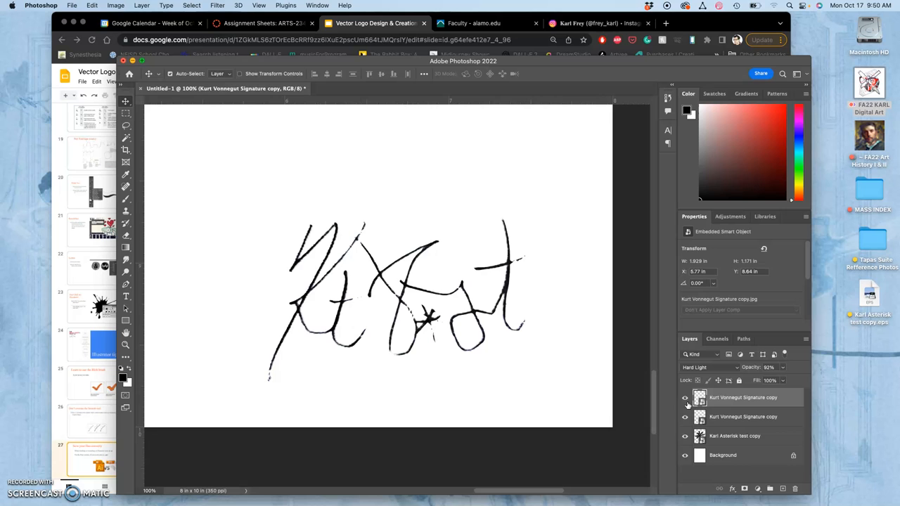
# Step: Duplicate the signature layer and set the new copy to Normal at 24% opacity
pyautogui.click(725, 397)
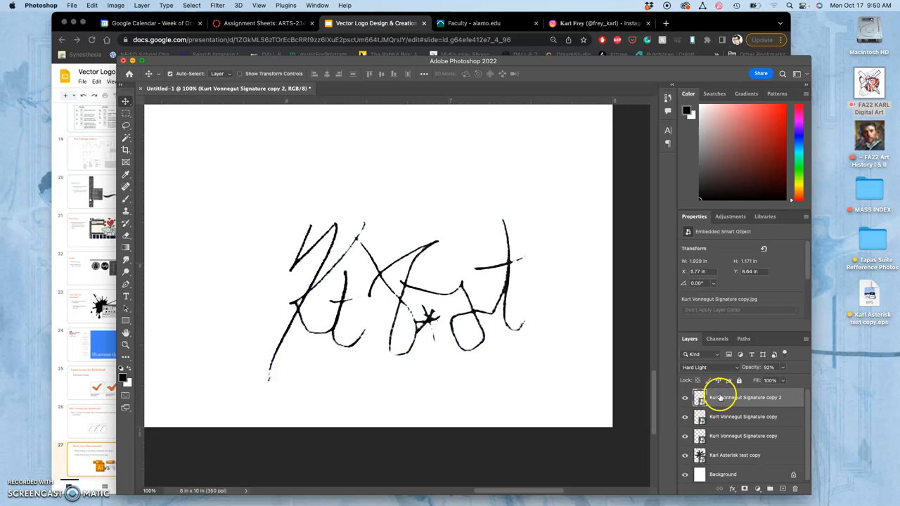
pyautogui.click(699, 367)
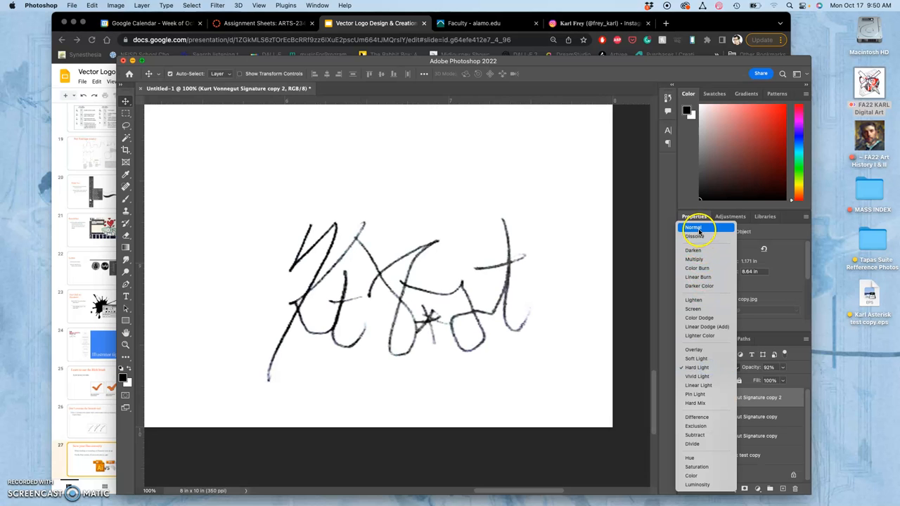
pyautogui.click(693, 227)
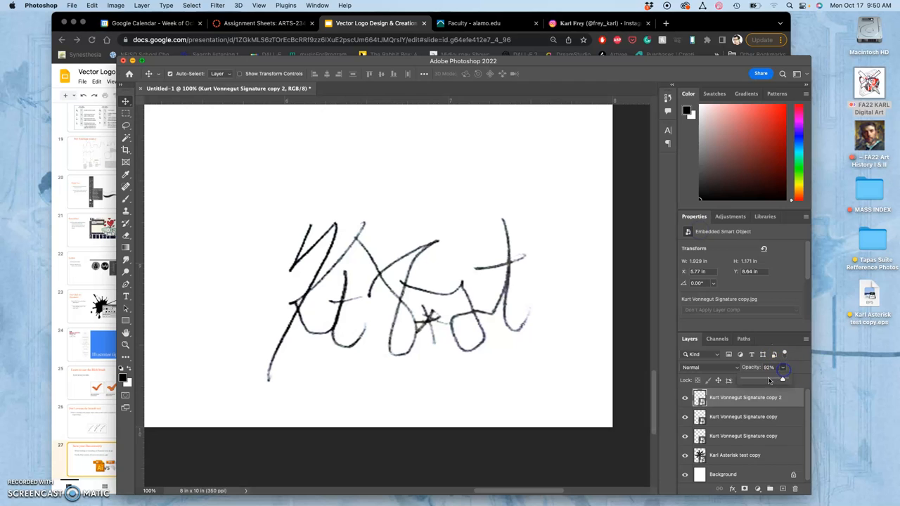
pyautogui.moveTo(770, 379); pyautogui.dragTo(752, 379)
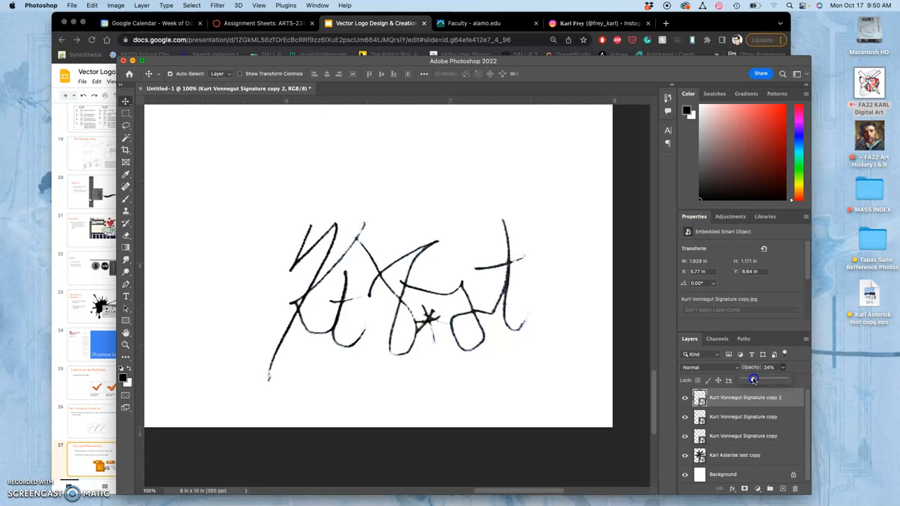